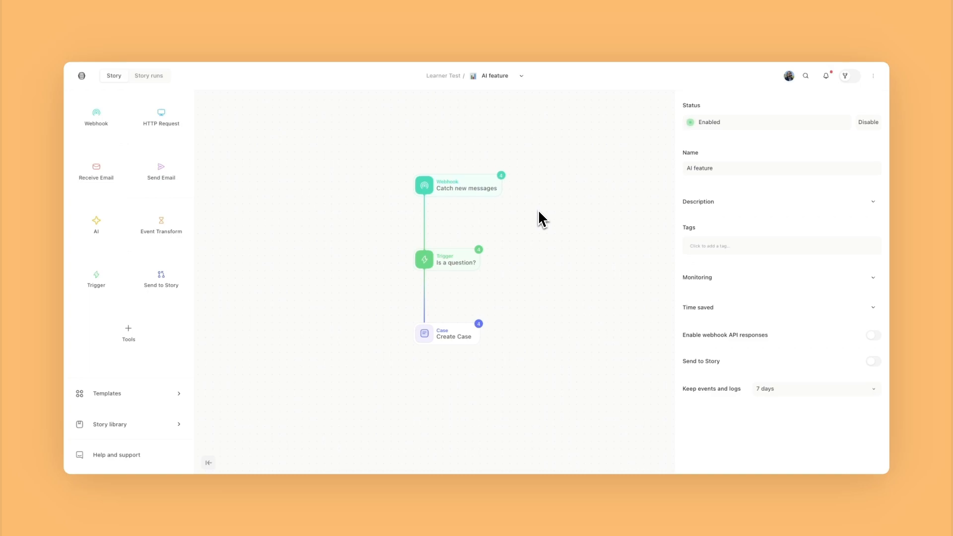
- View the Catch new messages webhook's events and inspect a received message payload
{"action": "left_click", "coordinate": [457, 185]}
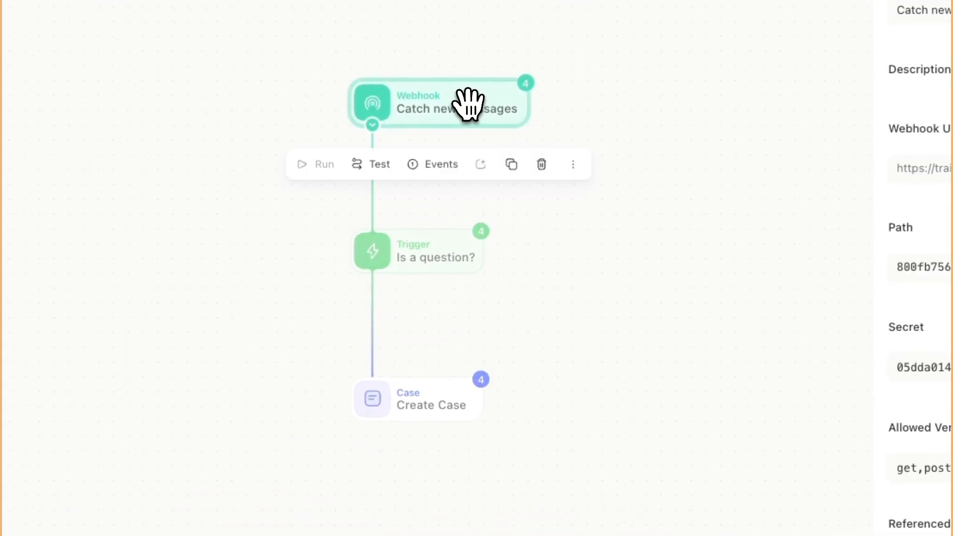
{"action": "mouse_move", "coordinate": [653, 262]}
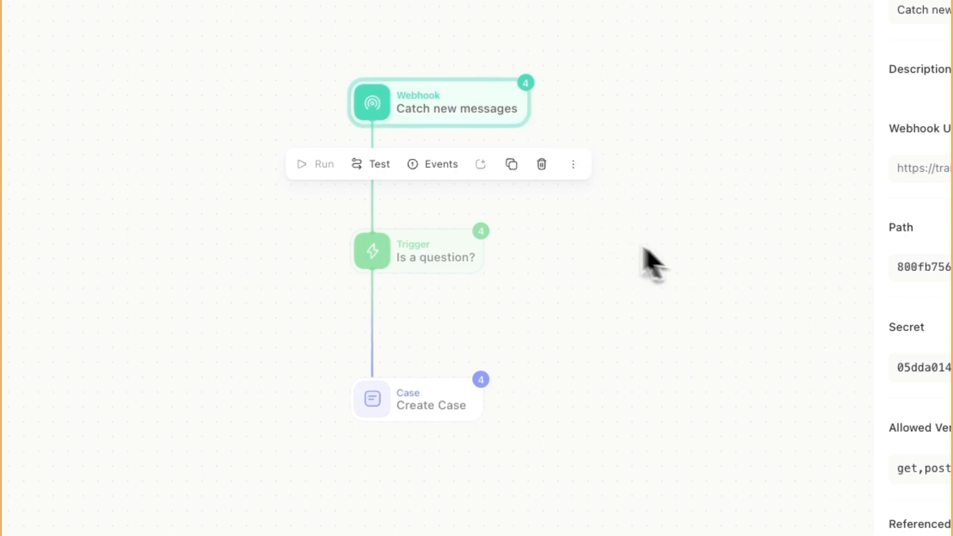
{"action": "left_click", "coordinate": [441, 164]}
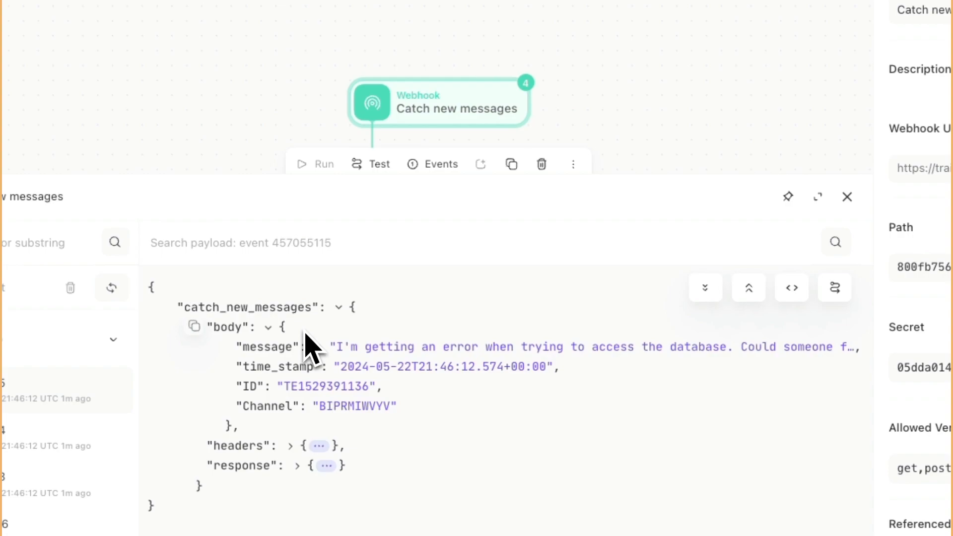
{"action": "left_click", "coordinate": [319, 347]}
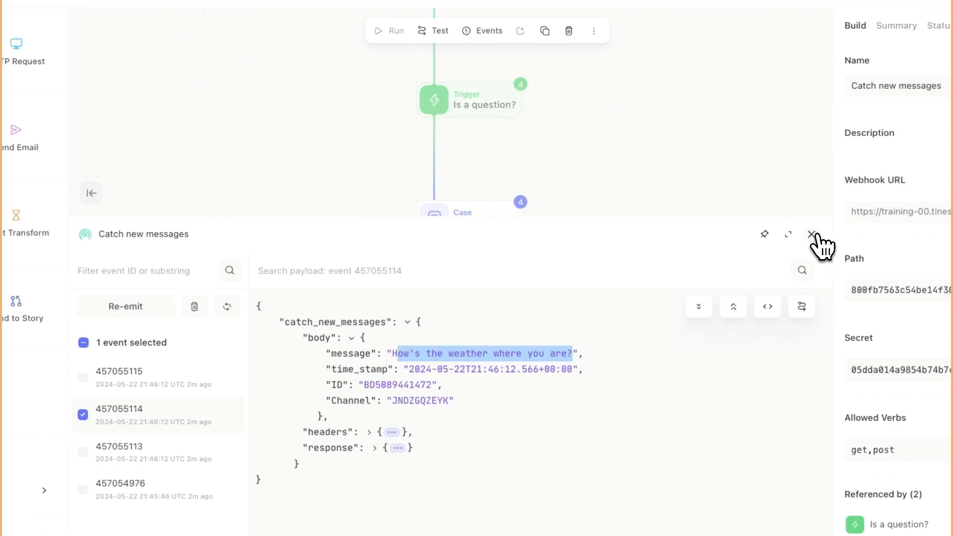
{"action": "mouse_move", "coordinate": [811, 234]}
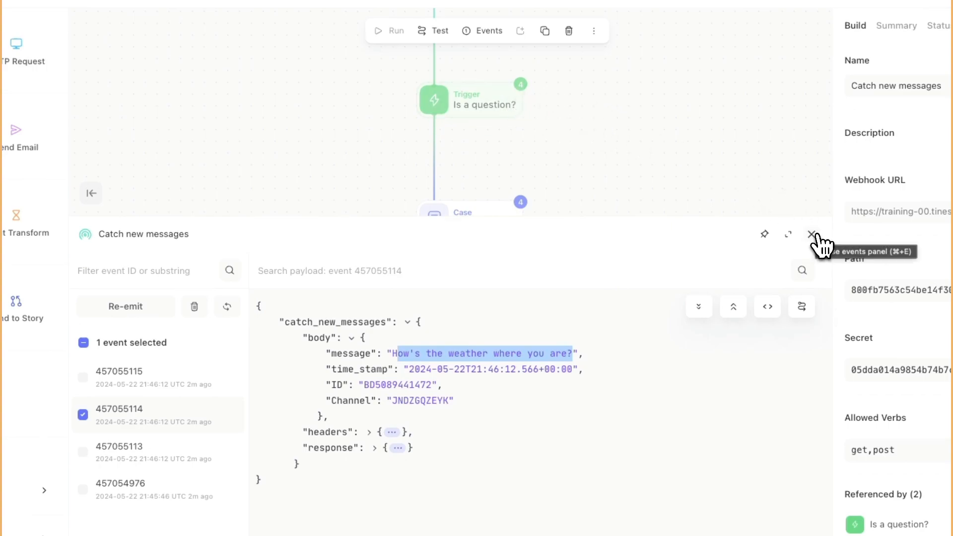
- Close the events view and review the Is a question? trigger rules
{"action": "left_click", "coordinate": [811, 235]}
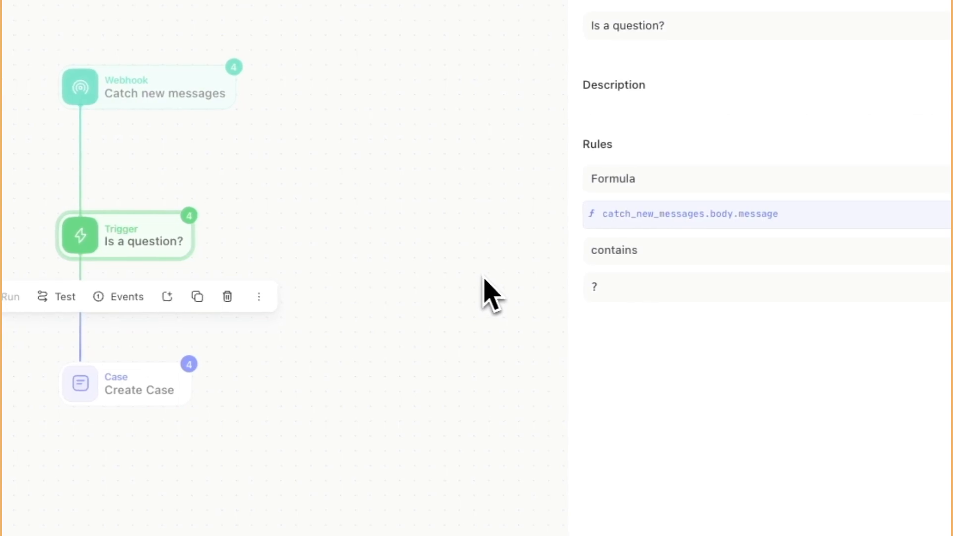
{"action": "left_click", "coordinate": [432, 278]}
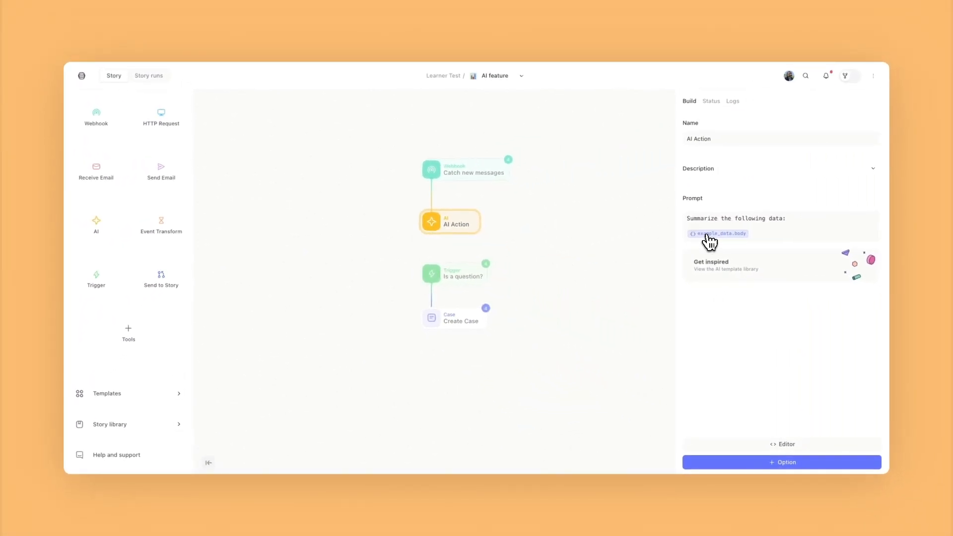
- Point the prompt's data pill at catch_new_messages.body.message
{"action": "left_click", "coordinate": [718, 233]}
{"action": "type", "text": "catch_new_messages"}
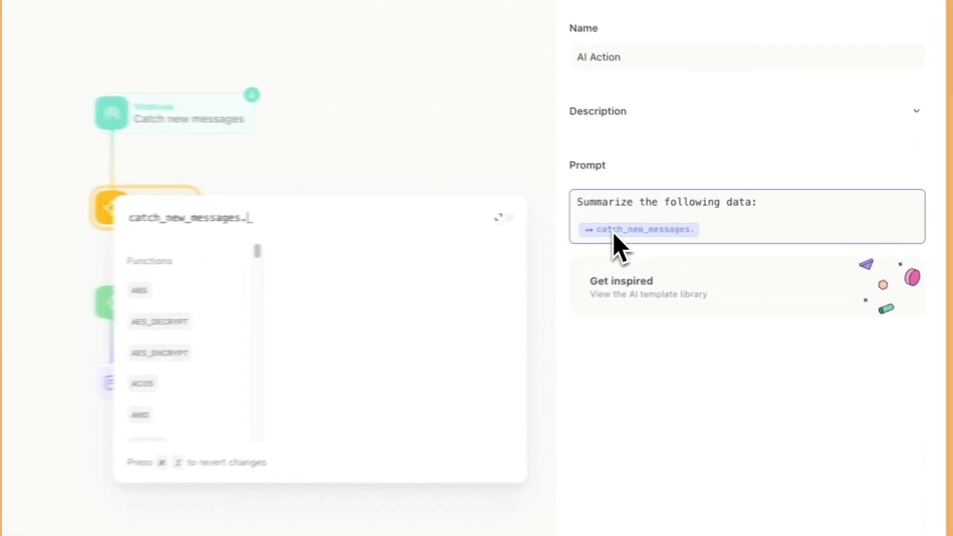
{"action": "type", "text": ".body."}
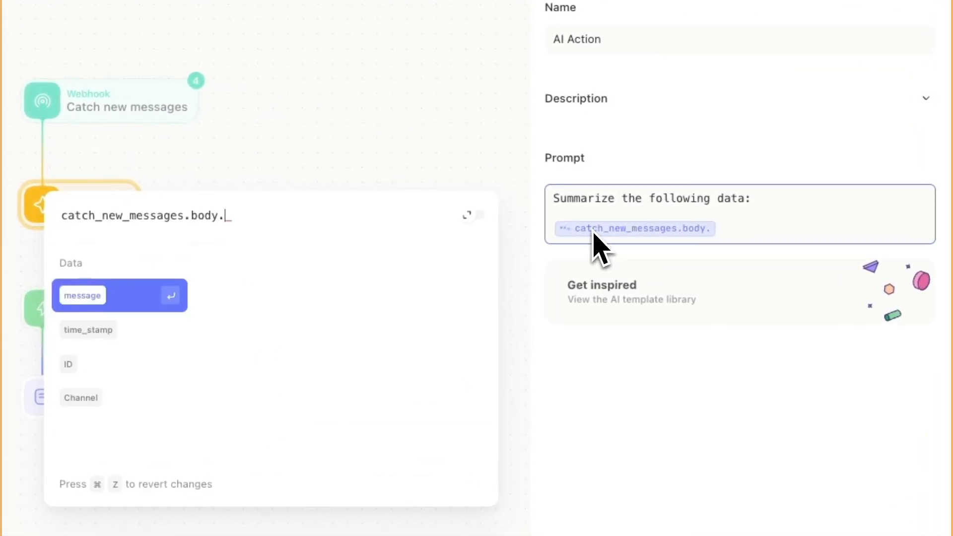
{"action": "left_click", "coordinate": [82, 296]}
{"action": "type", "text": "Review this data and :"}
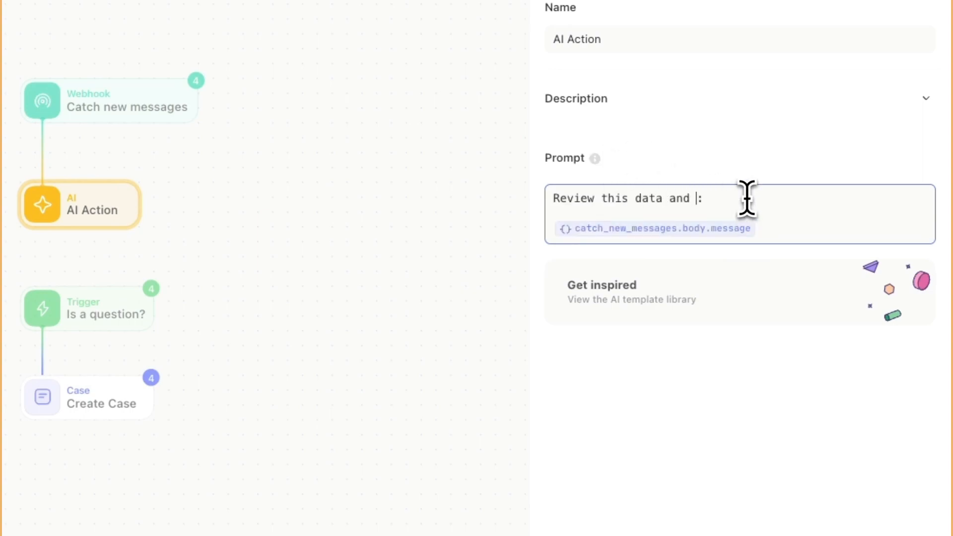
- Write the prompt: identify if it is a ticket; say "not a ticket" or "New Request"
{"action": "type", "text": "indetify if"}
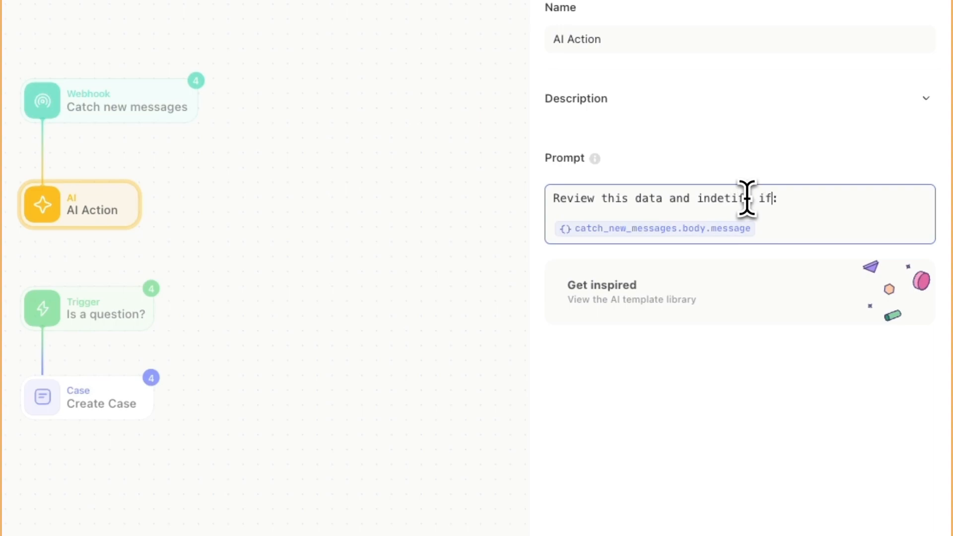
{"action": "type", "text": "it is either"}
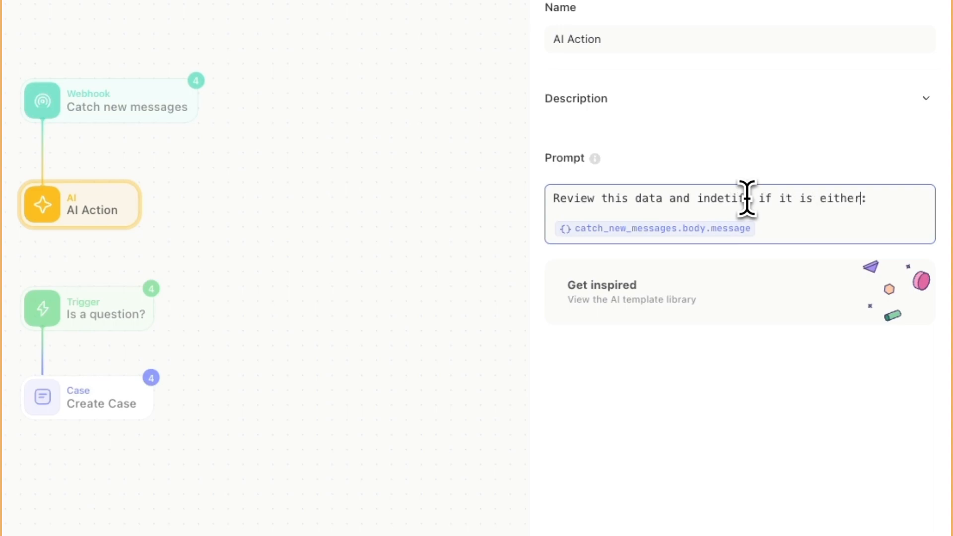
{"action": "type", "text": "a ticket or not"}
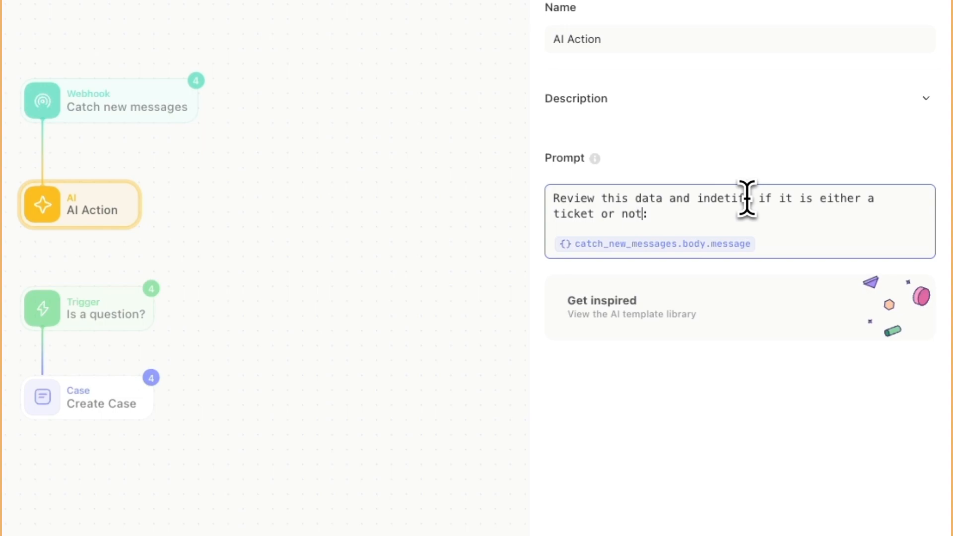
{"action": "type", "text": "If it is"}
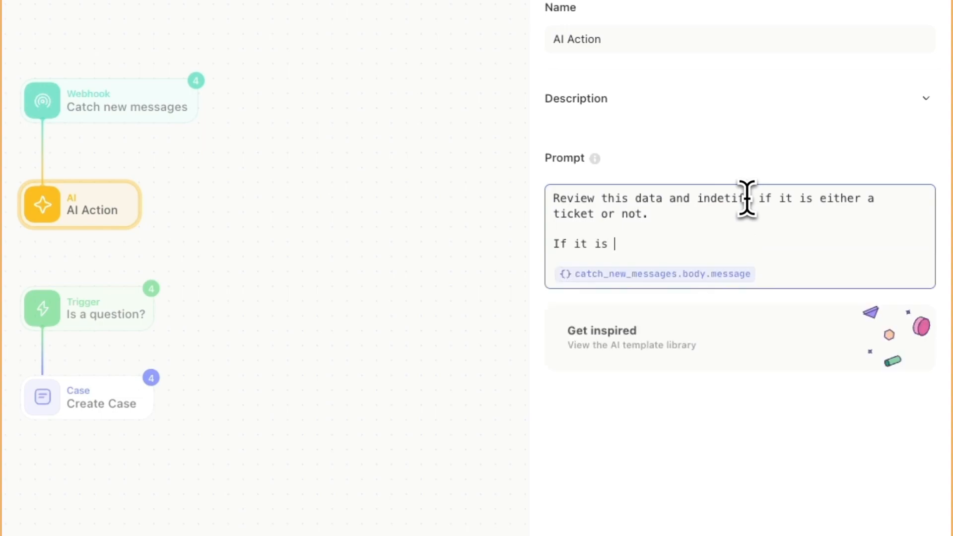
{"action": "type", "text": "not a ticket"}
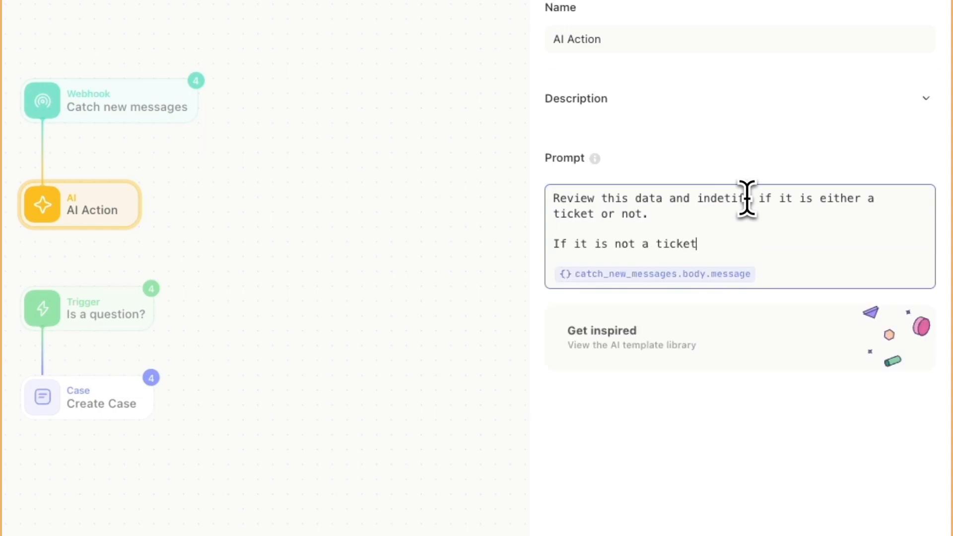
{"action": "type", "text": ", simply say \""}
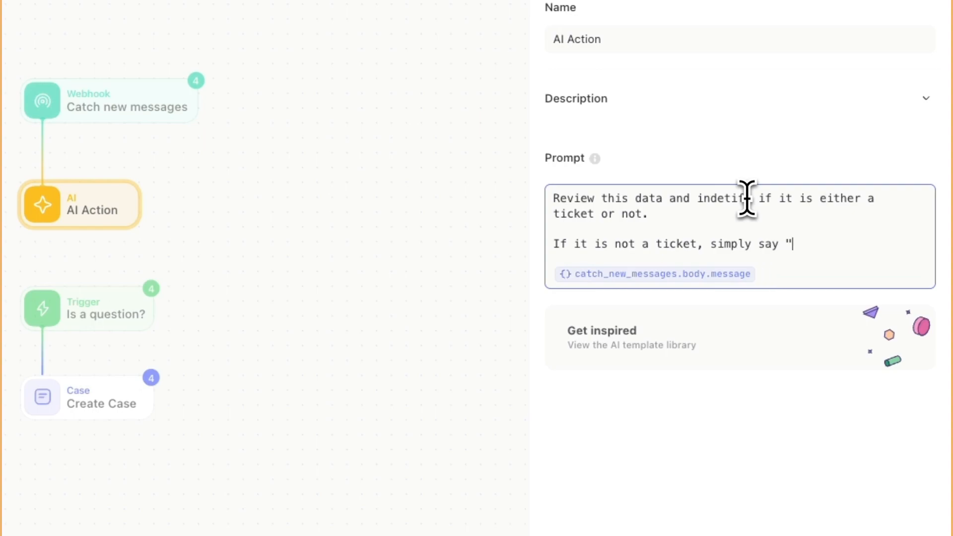
{"action": "type", "text": "not a ticket\""}
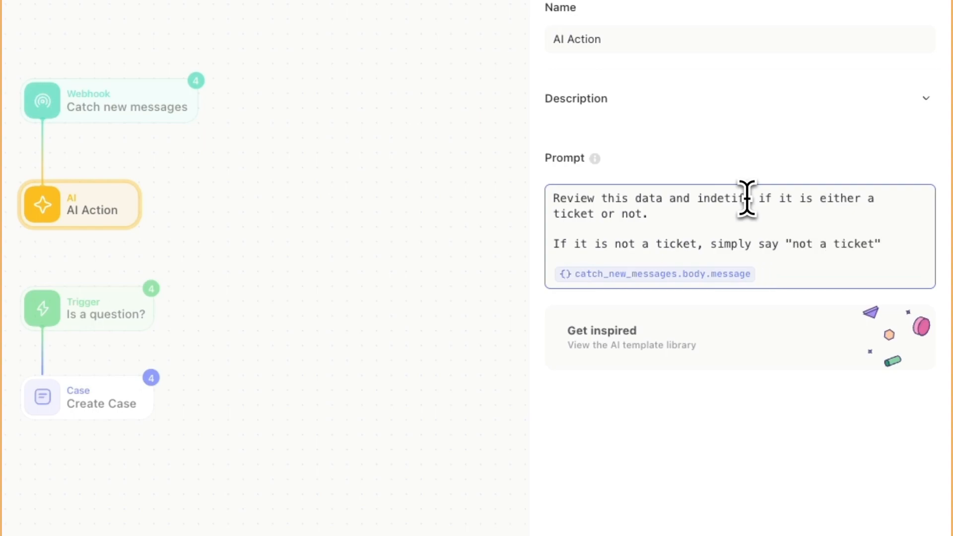
{"action": "type", "text": "."}
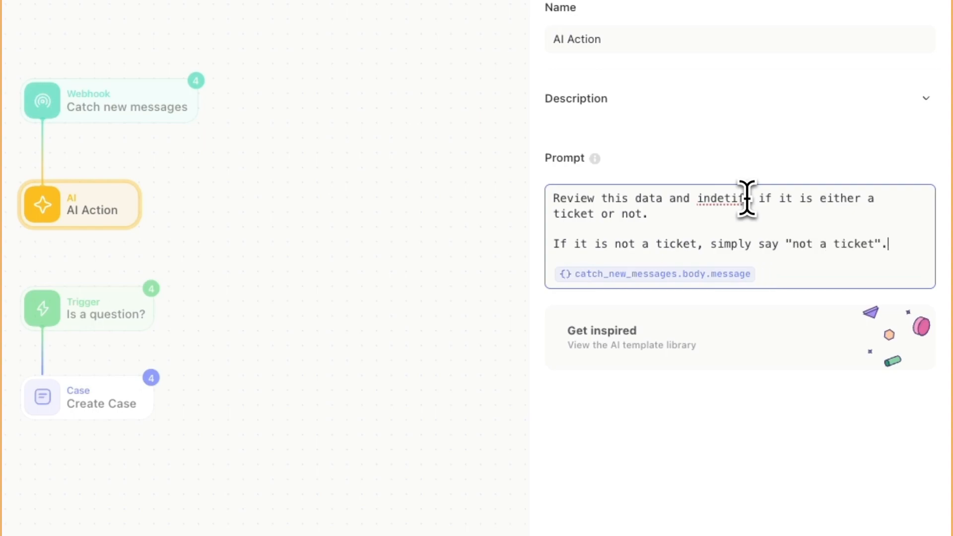
{"action": "type", "text": "If"}
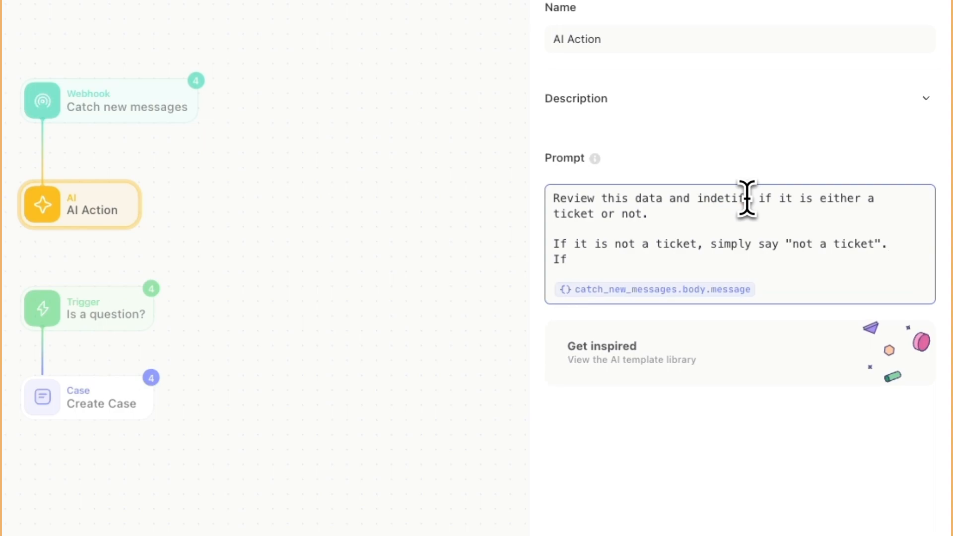
{"action": "type", "text": "it should be a ticket say \"New Request\"."}
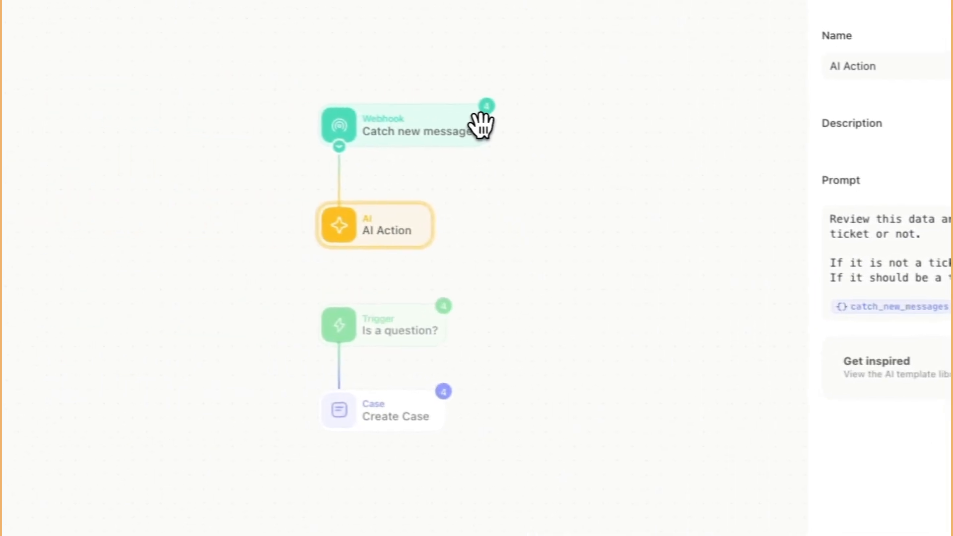
- Re-emit the webhook's last event and view the AI Action's New Request output
{"action": "left_click", "coordinate": [550, 186]}
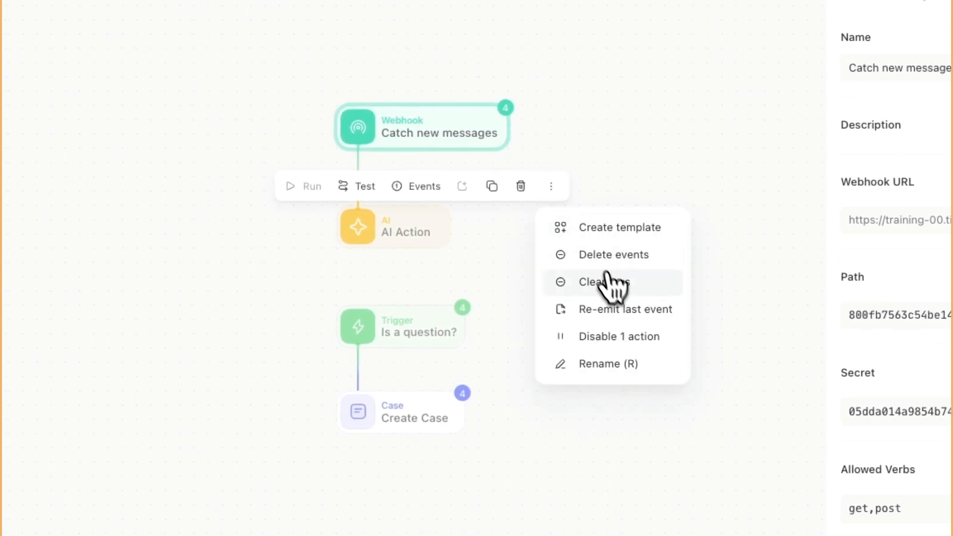
{"action": "left_click", "coordinate": [603, 281]}
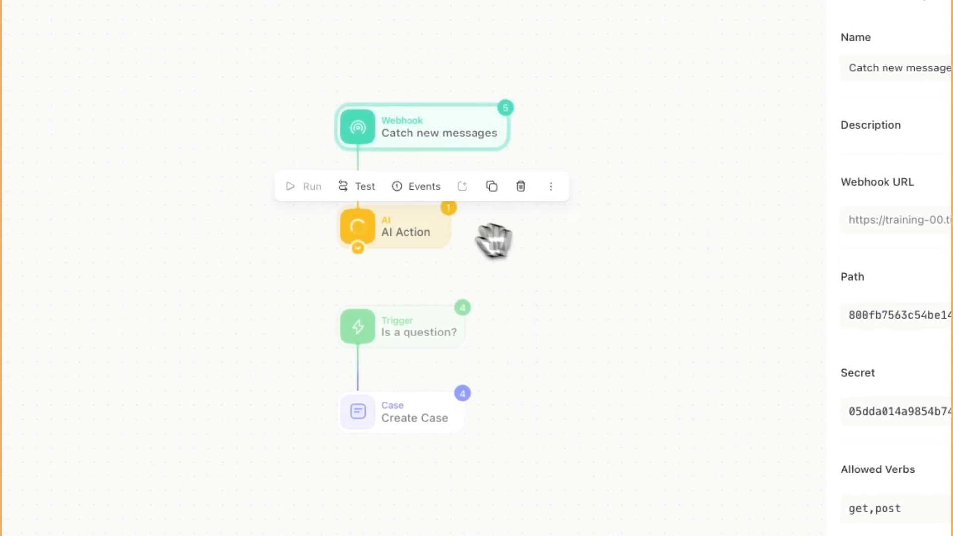
{"action": "left_click", "coordinate": [394, 231]}
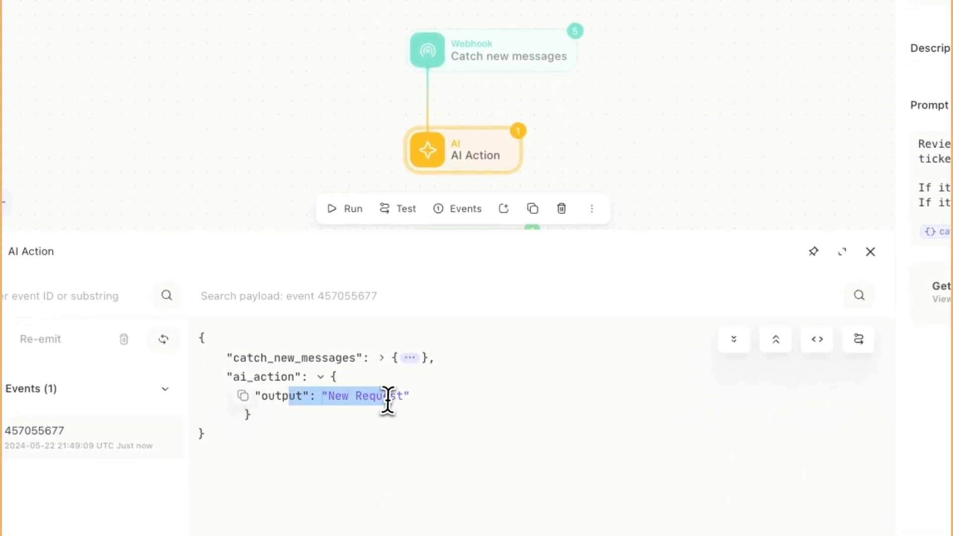
{"action": "mouse_move", "coordinate": [616, 232]}
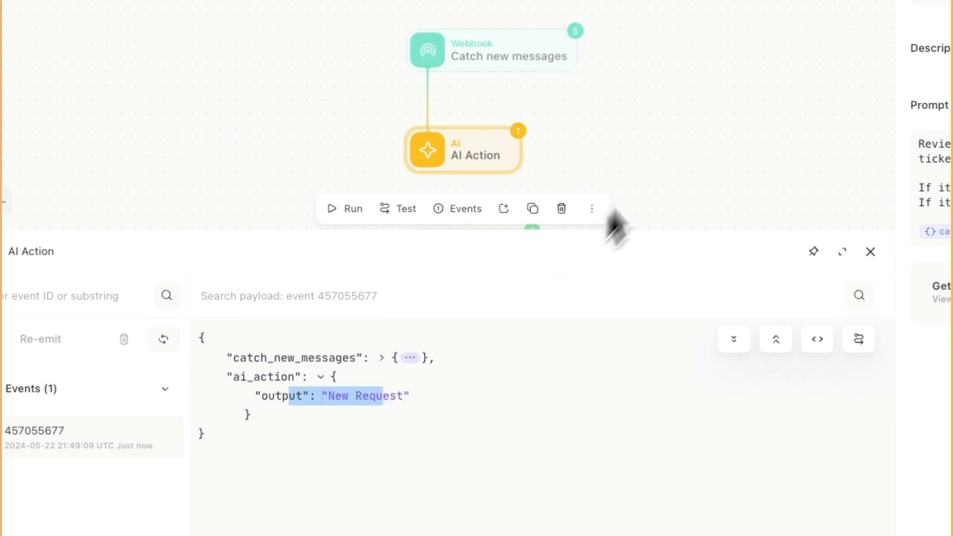
{"action": "mouse_move", "coordinate": [419, 395]}
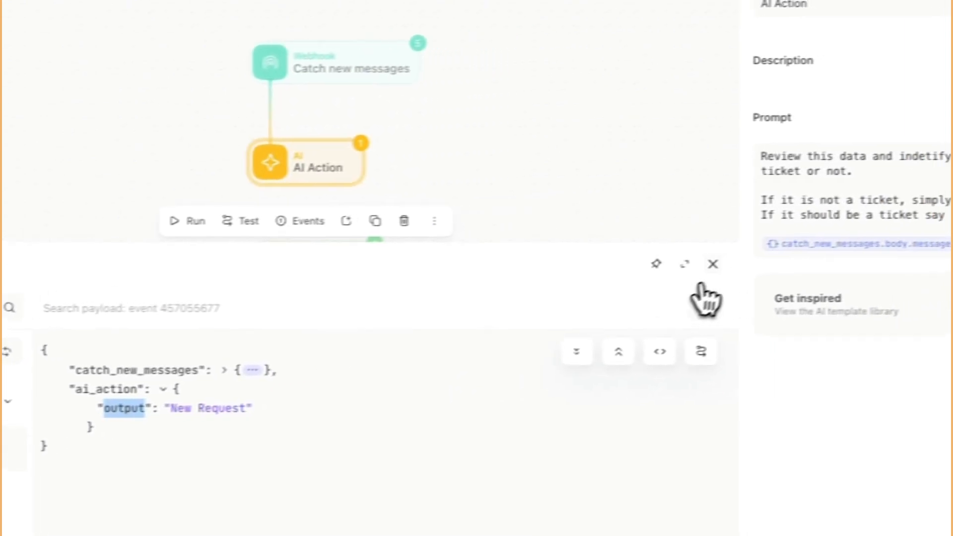
{"action": "left_click", "coordinate": [712, 264]}
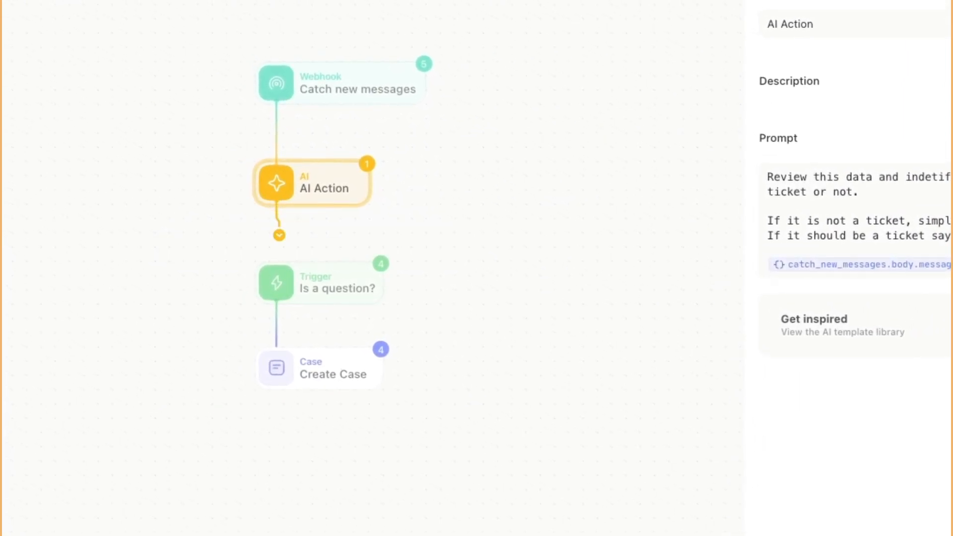
- Set the trigger rule to check ai_action.output is equal to New Request
{"action": "left_click", "coordinate": [316, 281]}
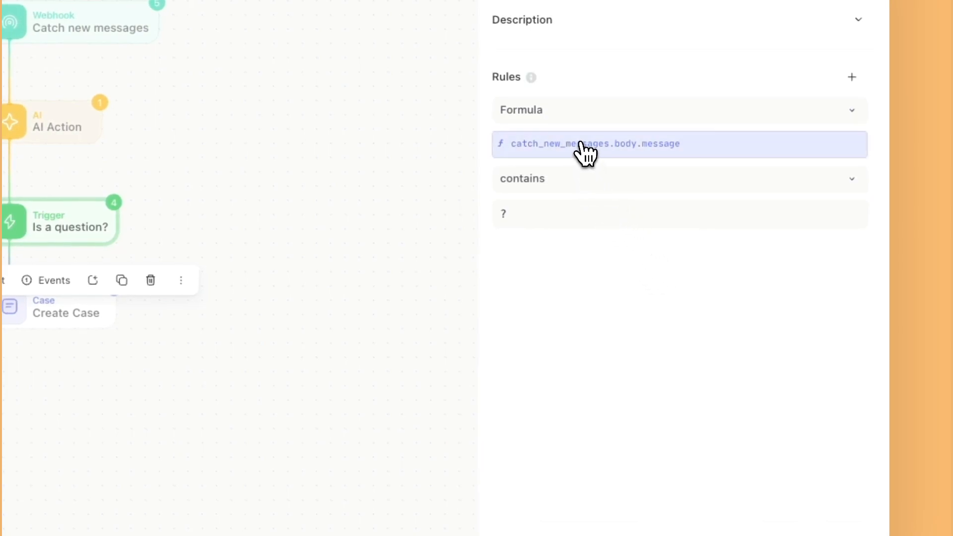
{"action": "left_click", "coordinate": [594, 143]}
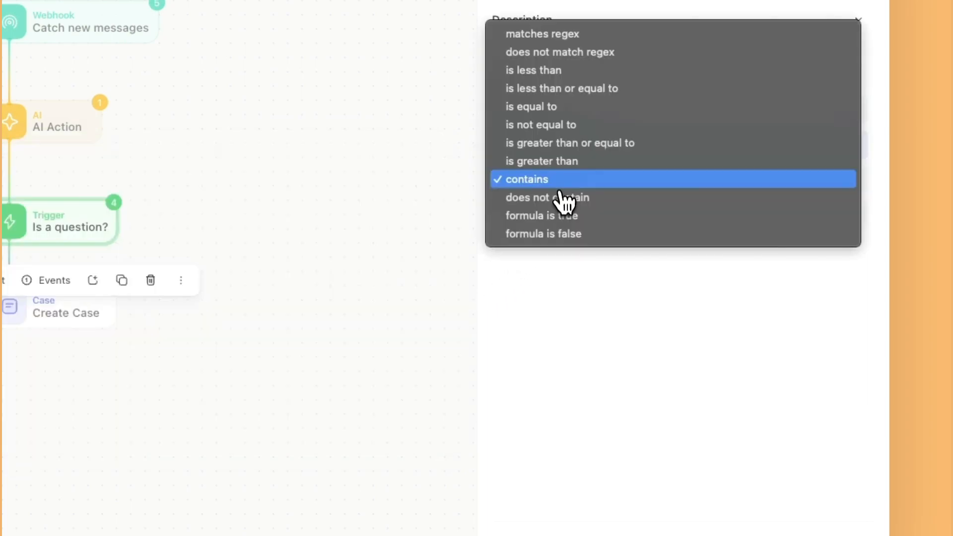
{"action": "left_click", "coordinate": [531, 106]}
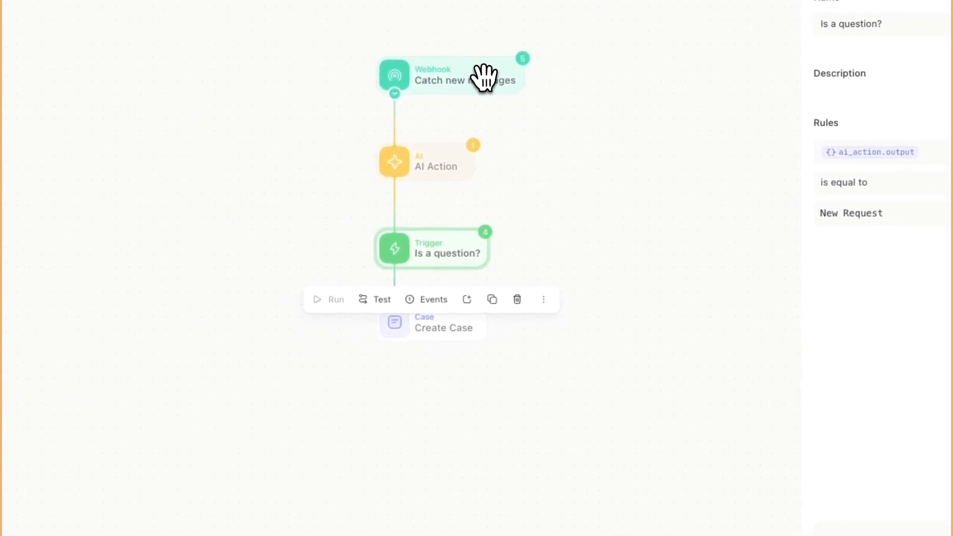
{"action": "left_click", "coordinate": [455, 75]}
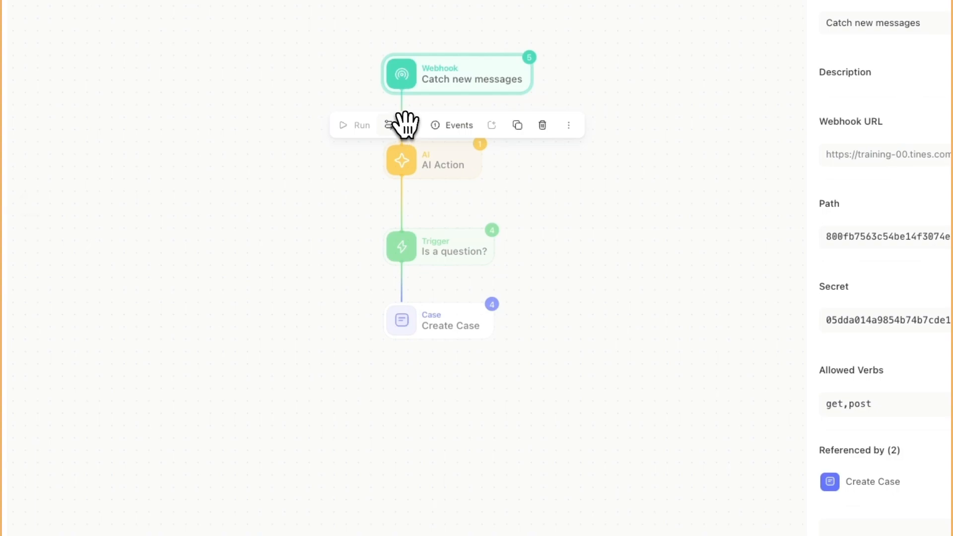
{"action": "left_click", "coordinate": [453, 125]}
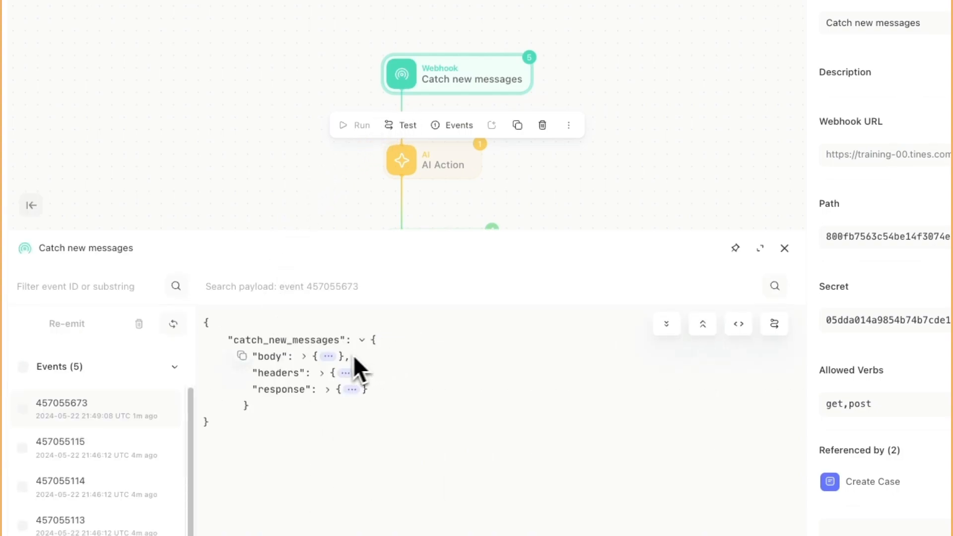
{"action": "left_click", "coordinate": [304, 356]}
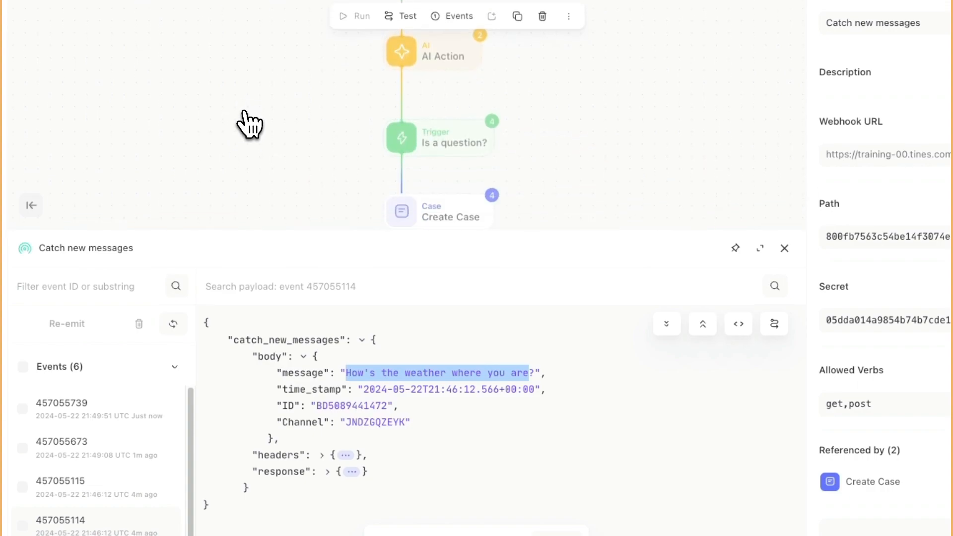
{"action": "left_click", "coordinate": [432, 51]}
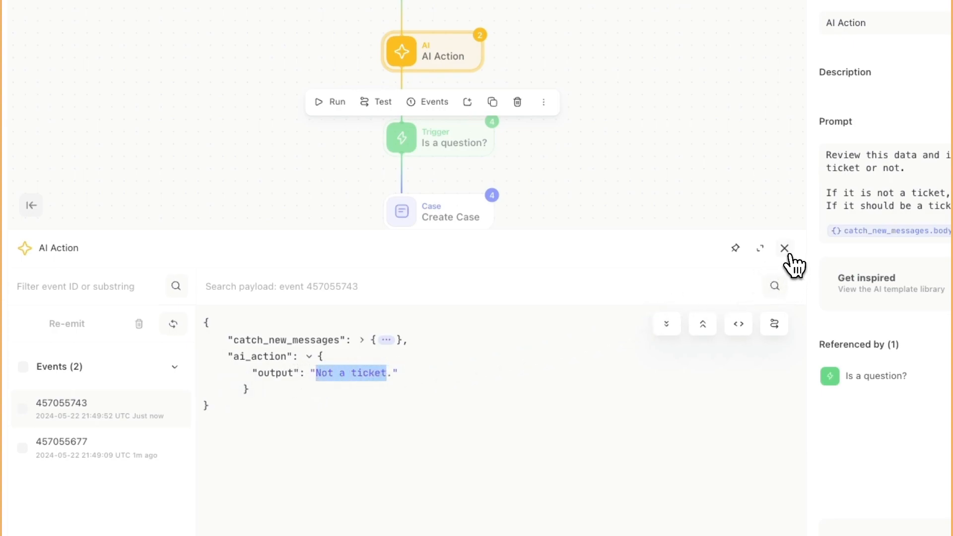
{"action": "left_click", "coordinate": [785, 248]}
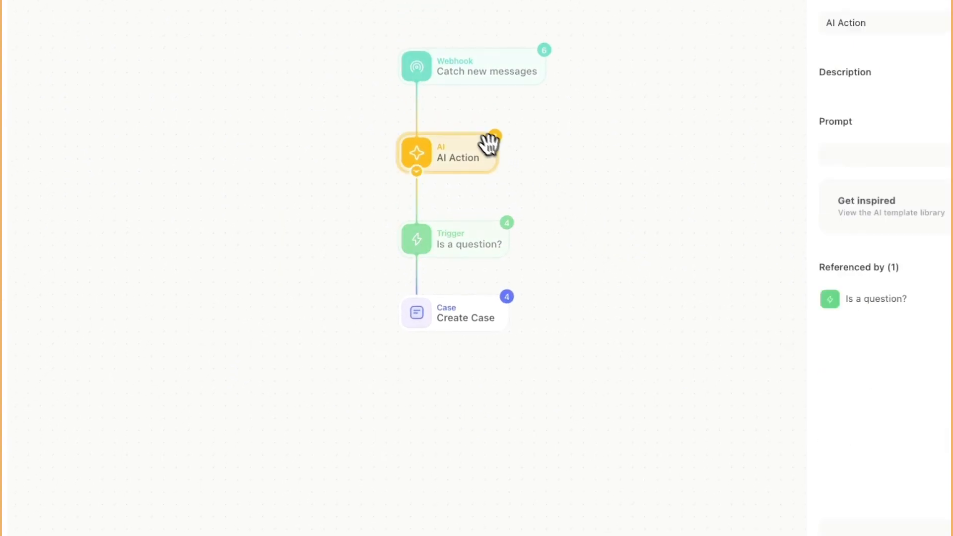
{"action": "left_click", "coordinate": [446, 153]}
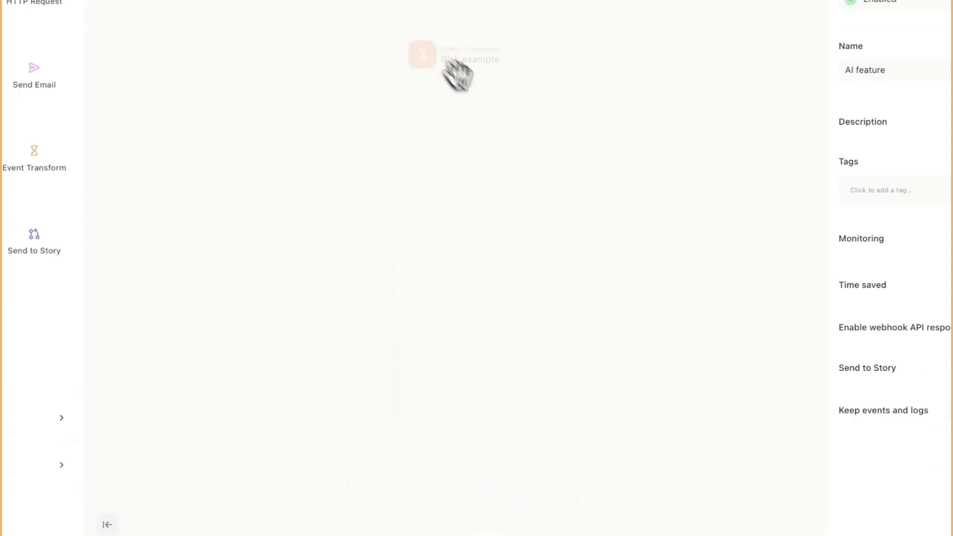
- Run the Risk example transform and expand its emitted output and risk factors
{"action": "left_click", "coordinate": [478, 55]}
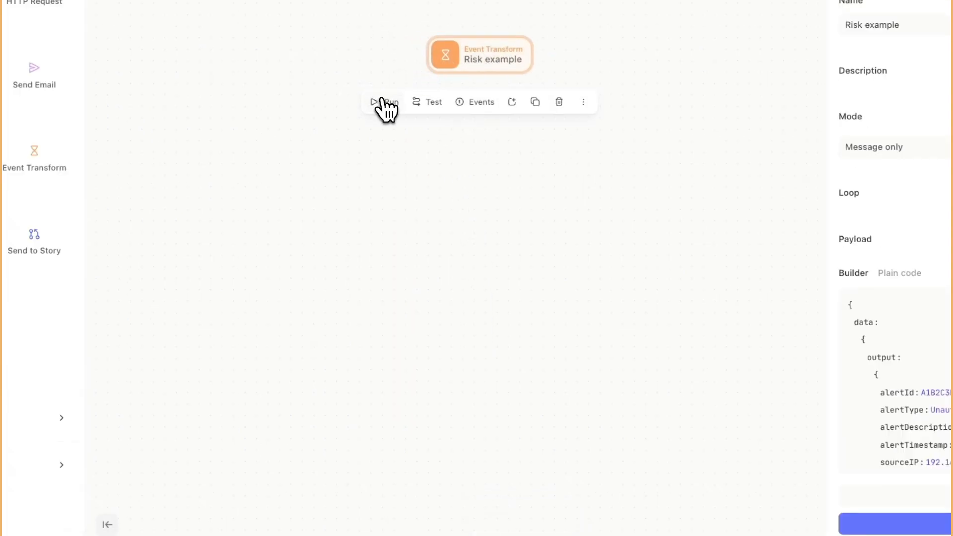
{"action": "left_click", "coordinate": [380, 101]}
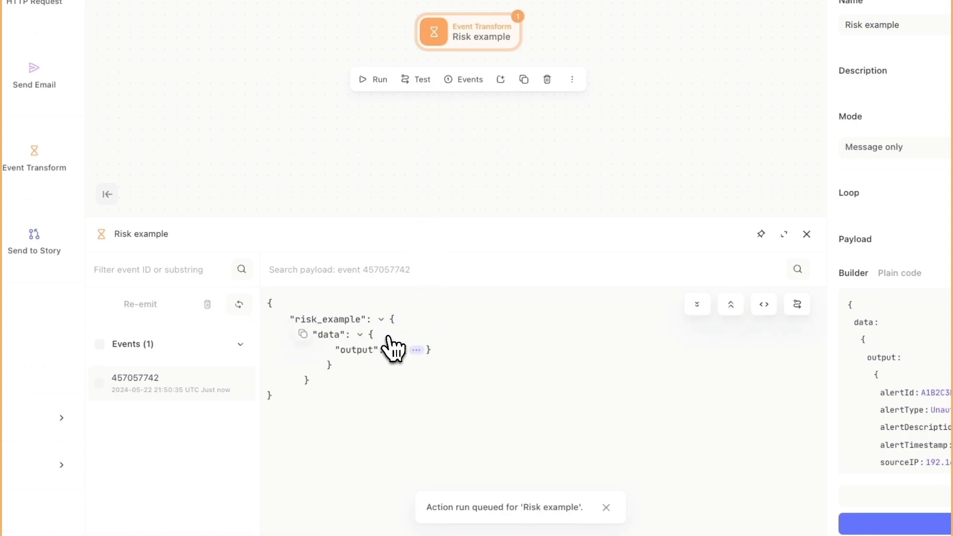
{"action": "left_click", "coordinate": [376, 349]}
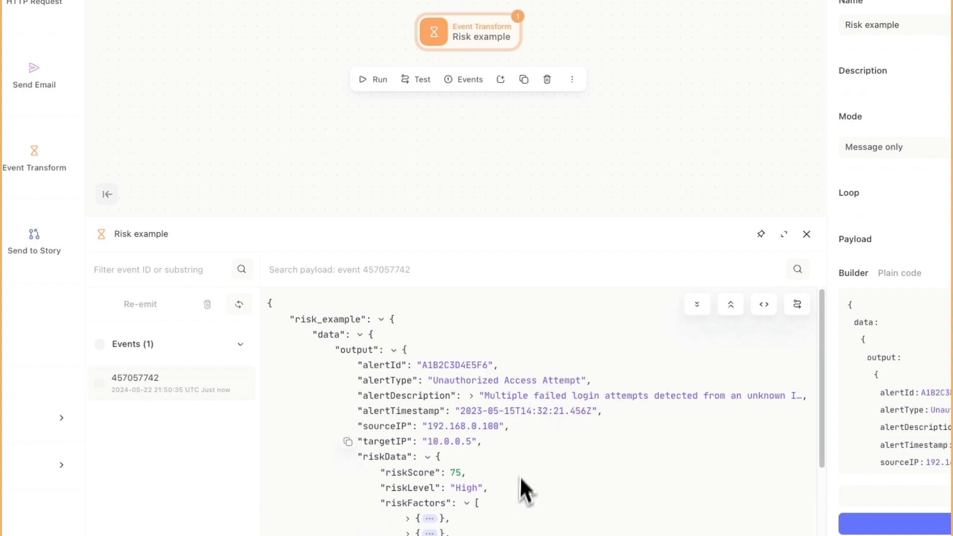
{"action": "scroll", "scroll_direction": "down", "scroll_amount": 3}
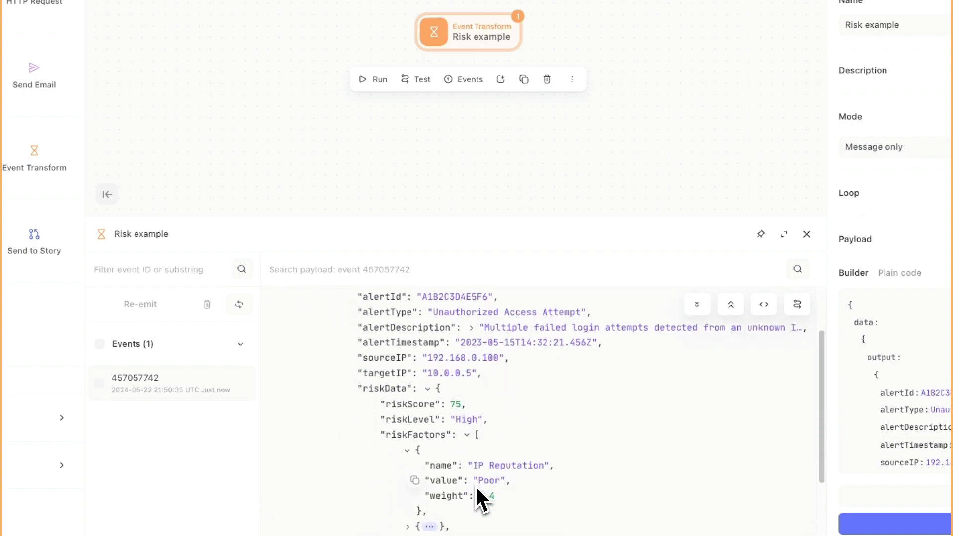
{"action": "scroll", "scroll_direction": "down", "scroll_amount": 3}
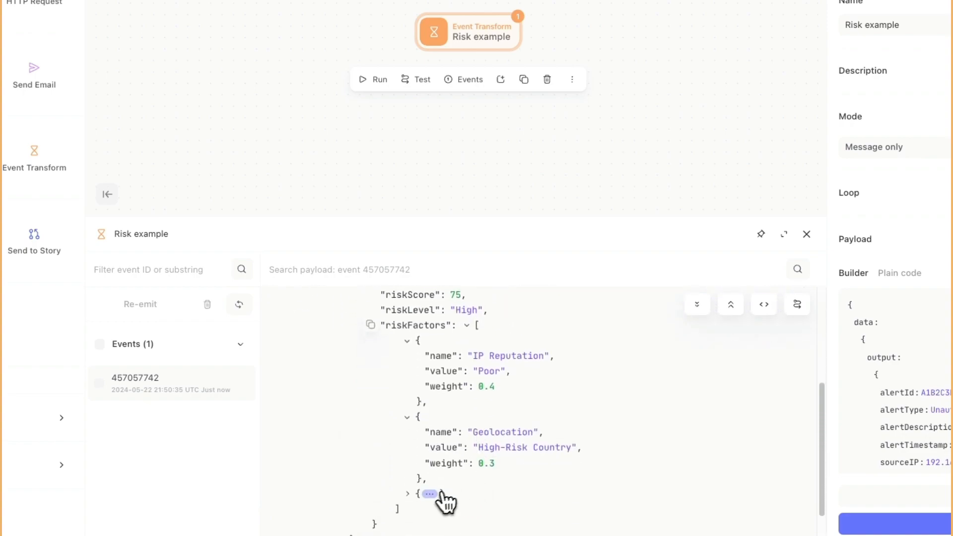
{"action": "left_click", "coordinate": [429, 494]}
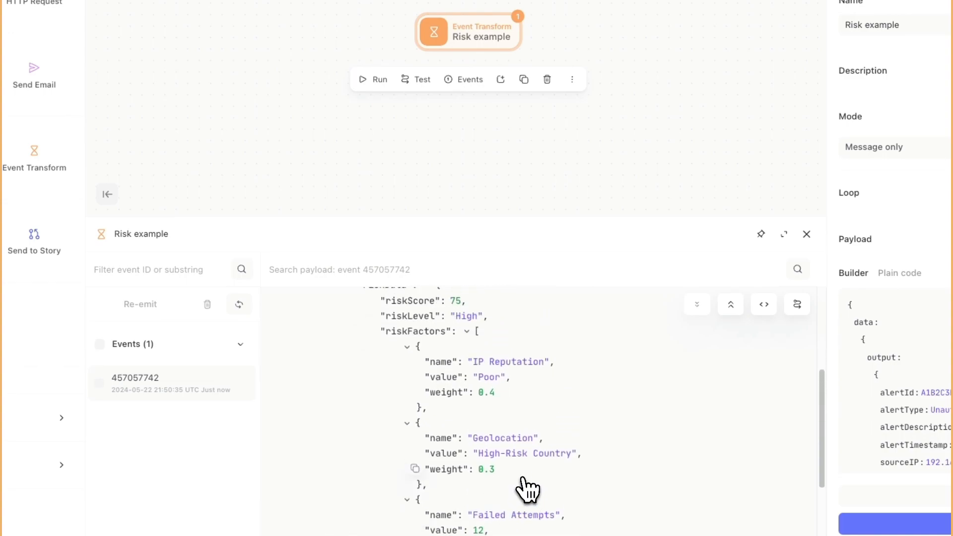
{"action": "scroll", "scroll_direction": "up", "scroll_amount": 3}
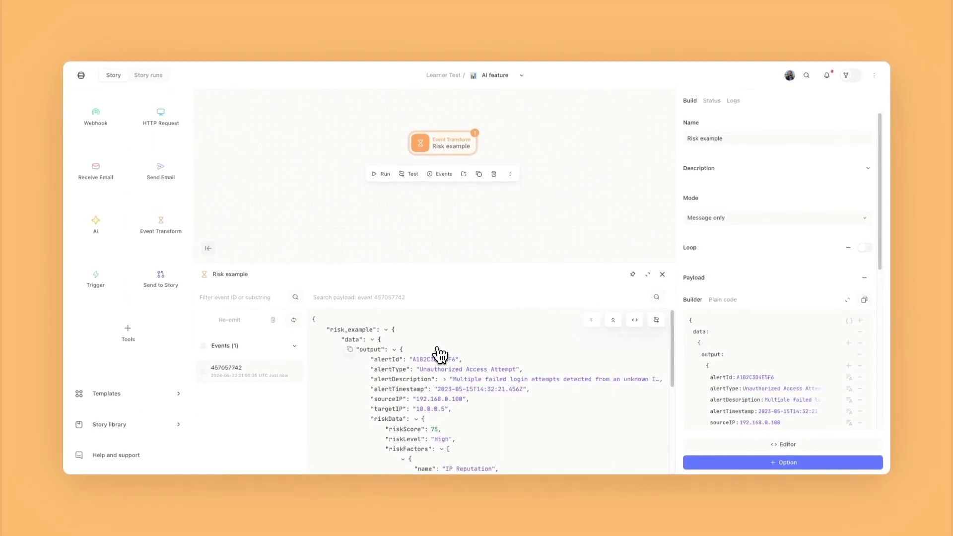
- Write the risk-factor rating prompt and insert the risk_example.data.output pill
{"action": "left_click", "coordinate": [662, 274]}
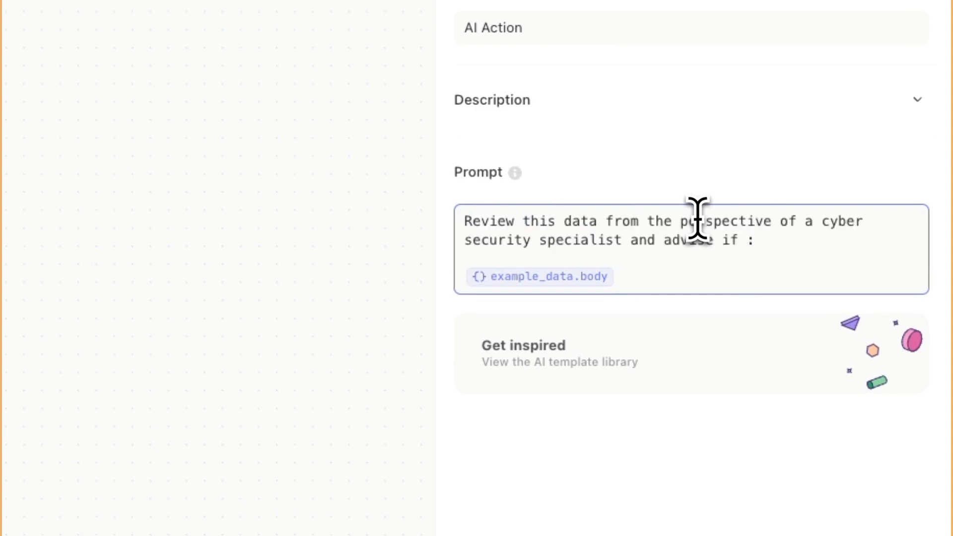
{"action": "type", "text": "it is"}
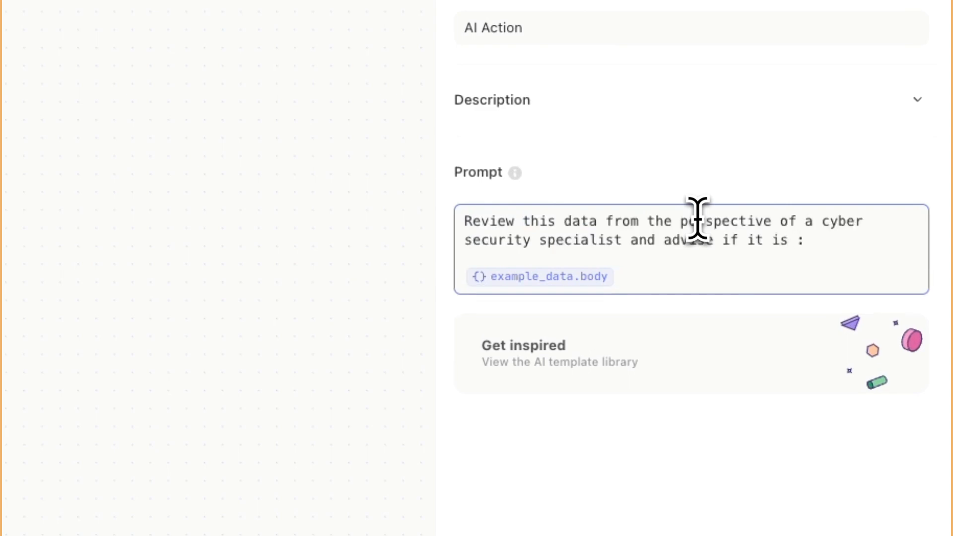
{"action": "type", "text": "a r"}
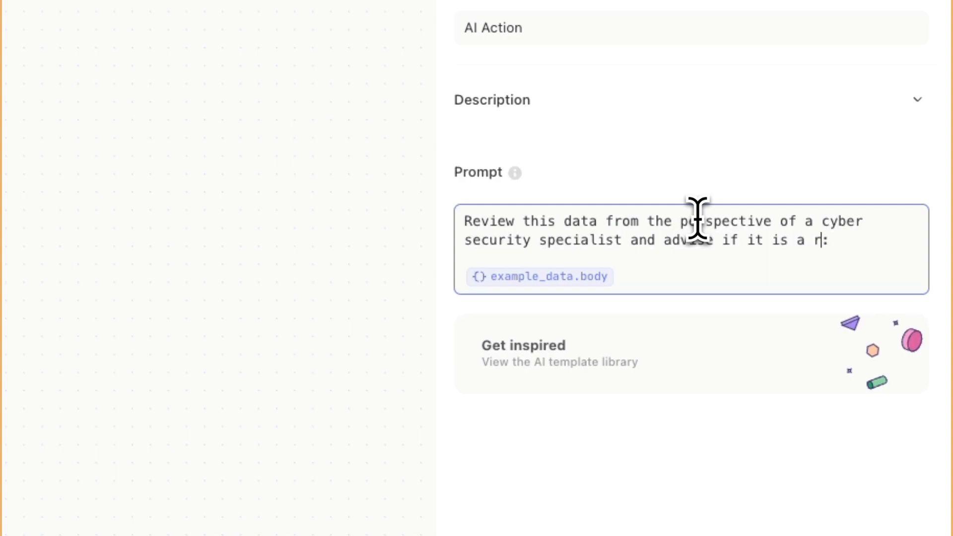
{"action": "type", "text": "isk factor of 0-10. Provide recommended steps as well"}
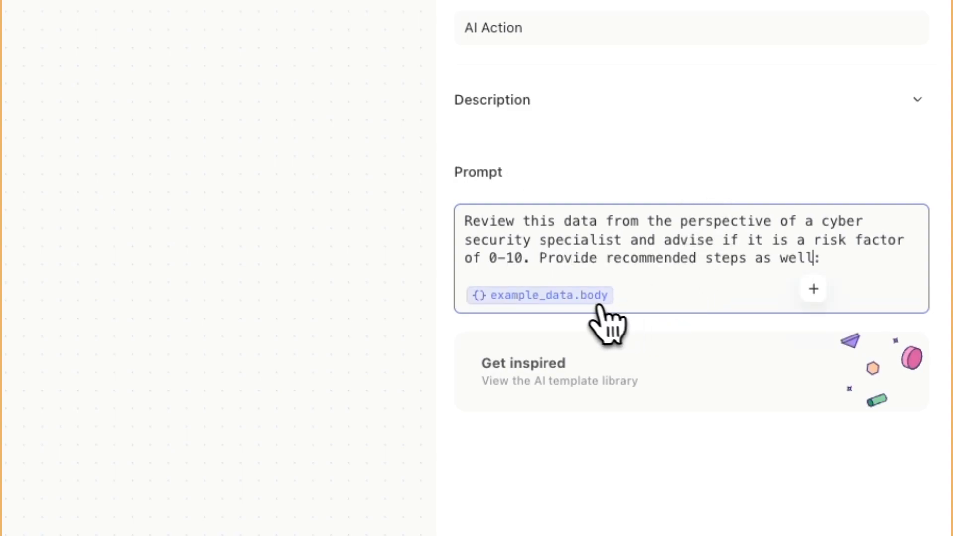
{"action": "left_click", "coordinate": [540, 296]}
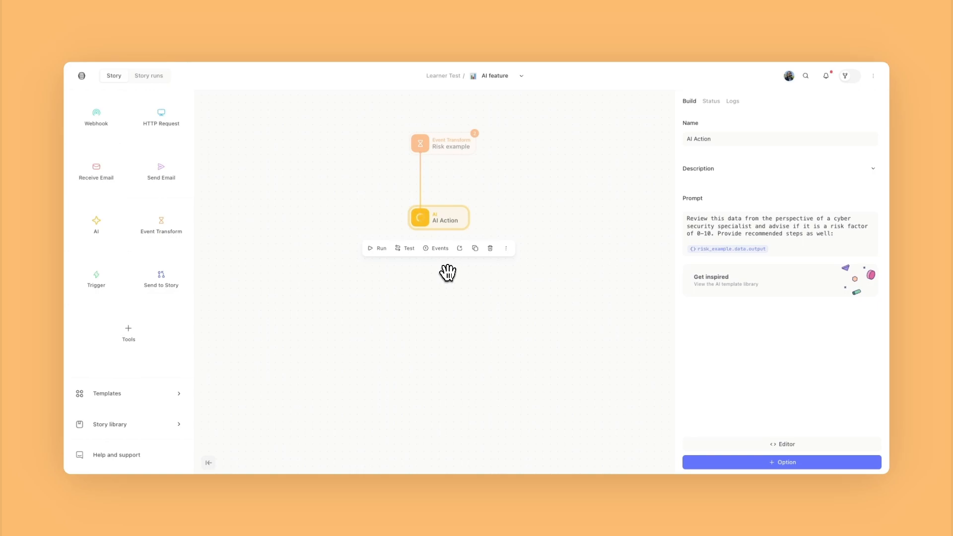
- Read through the AI Action's ten recommended response steps, then close the event output
{"action": "left_click", "coordinate": [440, 248]}
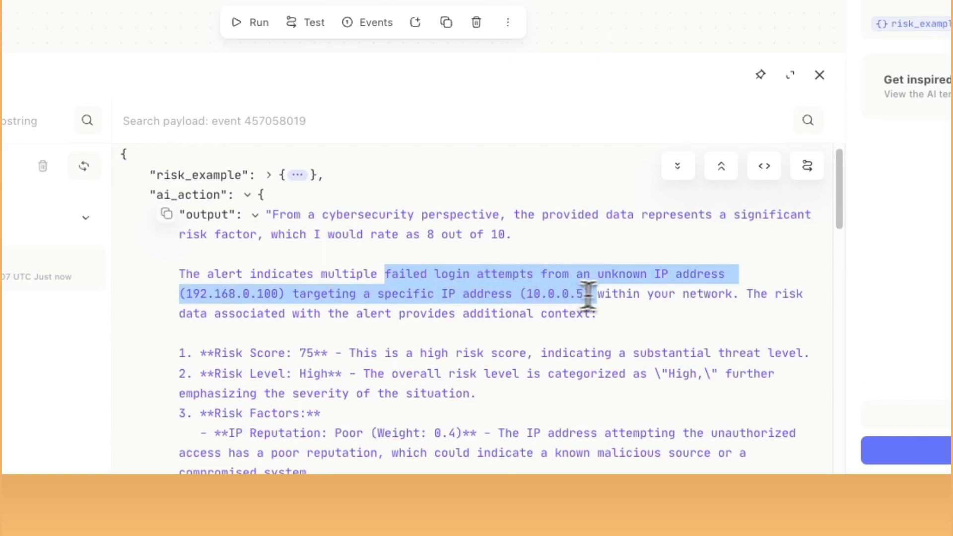
{"action": "scroll", "scroll_direction": "down", "scroll_amount": 3}
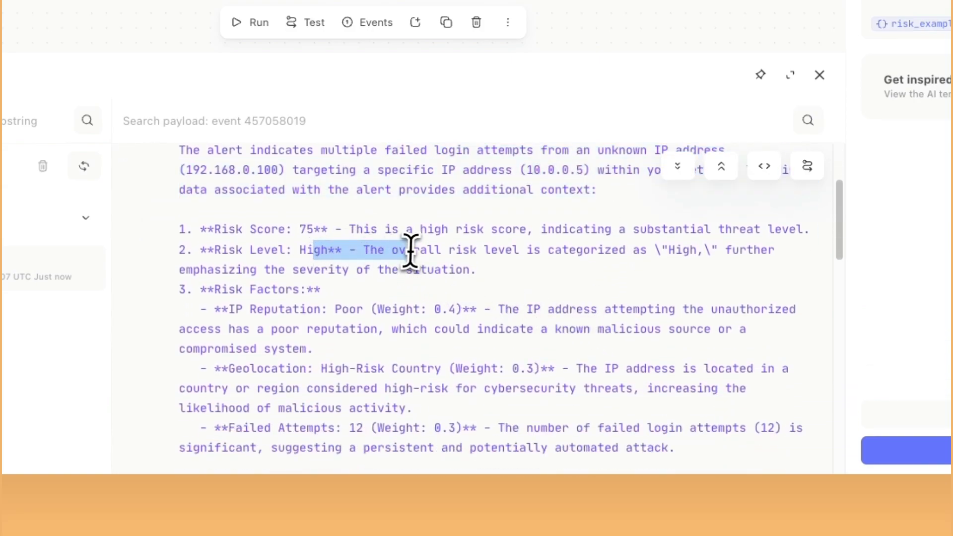
{"action": "scroll", "scroll_direction": "down", "scroll_amount": 3}
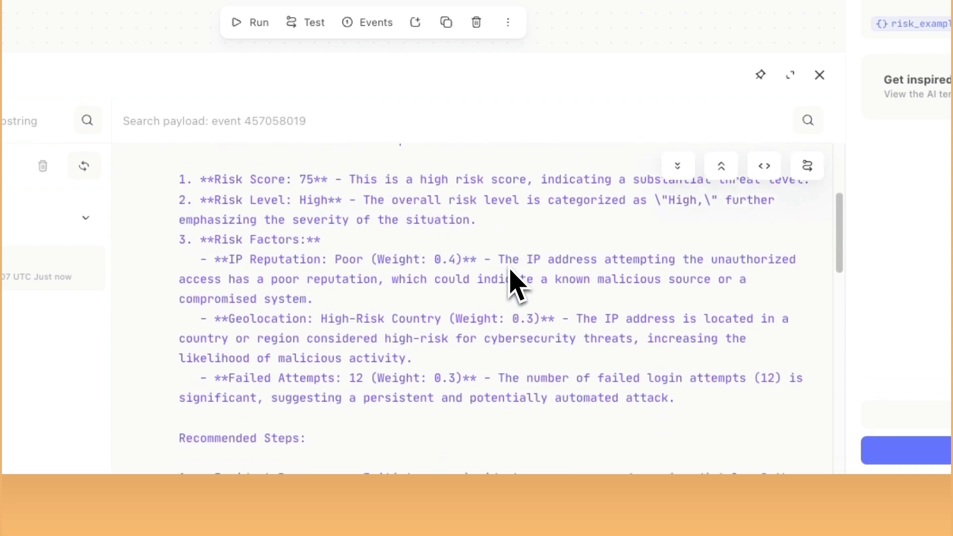
{"action": "scroll", "scroll_direction": "down", "scroll_amount": 3}
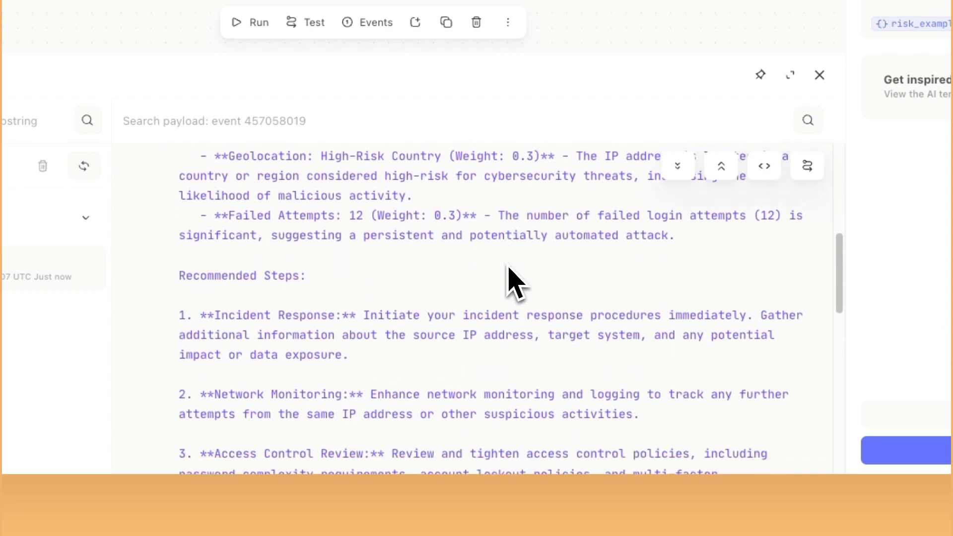
{"action": "scroll", "scroll_direction": "down", "scroll_amount": 3}
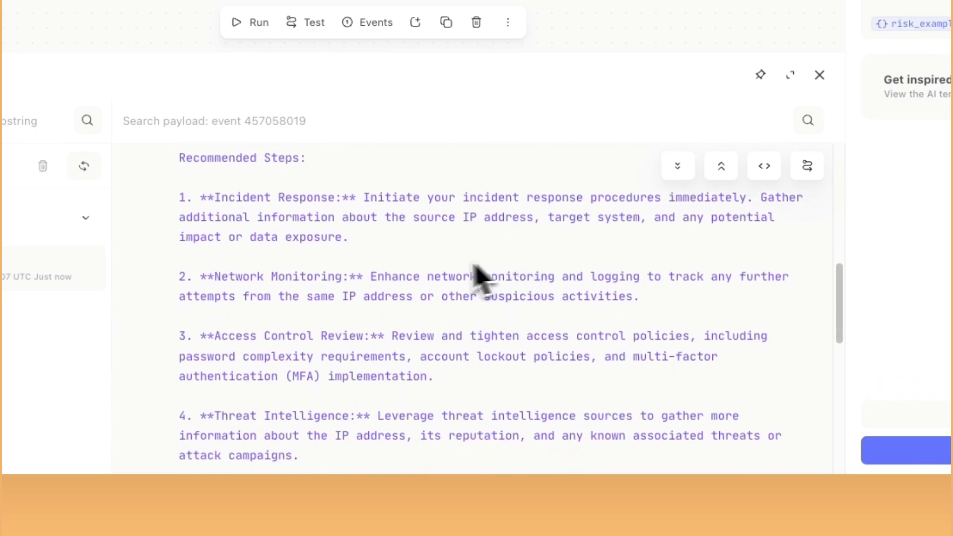
{"action": "scroll", "scroll_direction": "down", "scroll_amount": 3}
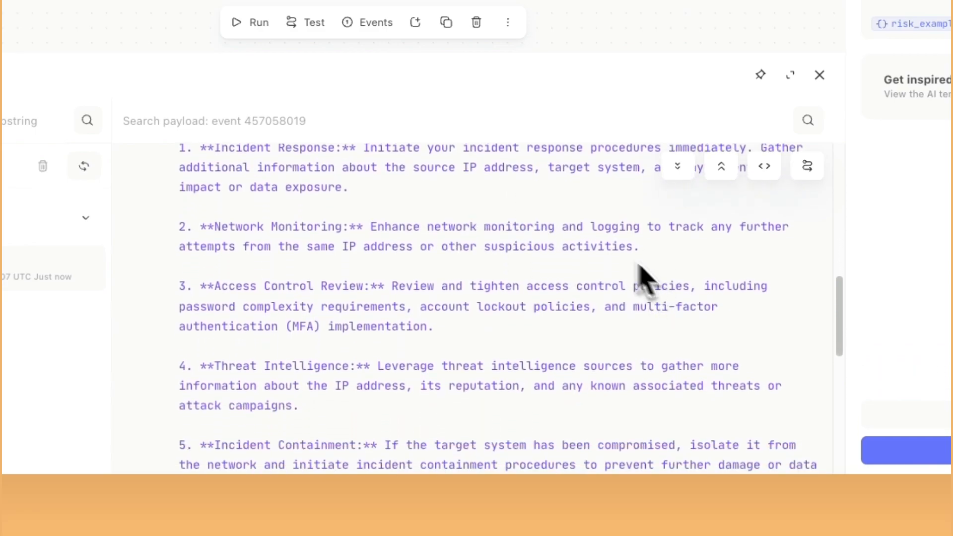
{"action": "scroll", "scroll_direction": "down", "scroll_amount": 3}
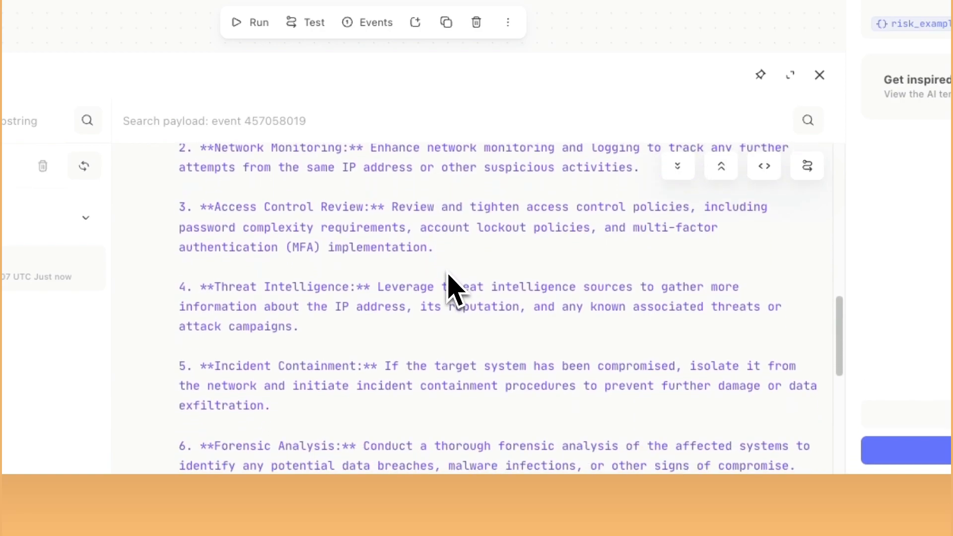
{"action": "scroll", "scroll_direction": "down", "scroll_amount": 3}
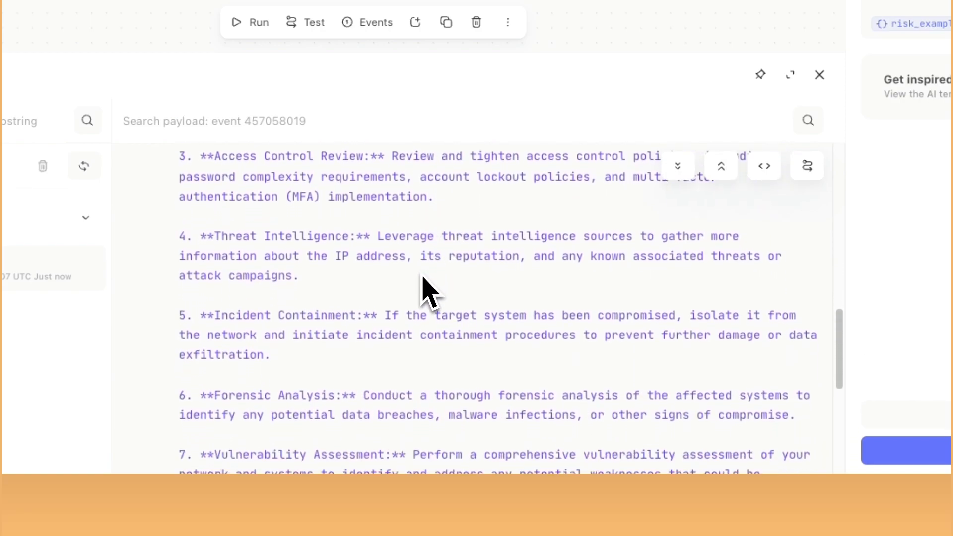
{"action": "scroll", "scroll_direction": "down", "scroll_amount": 3}
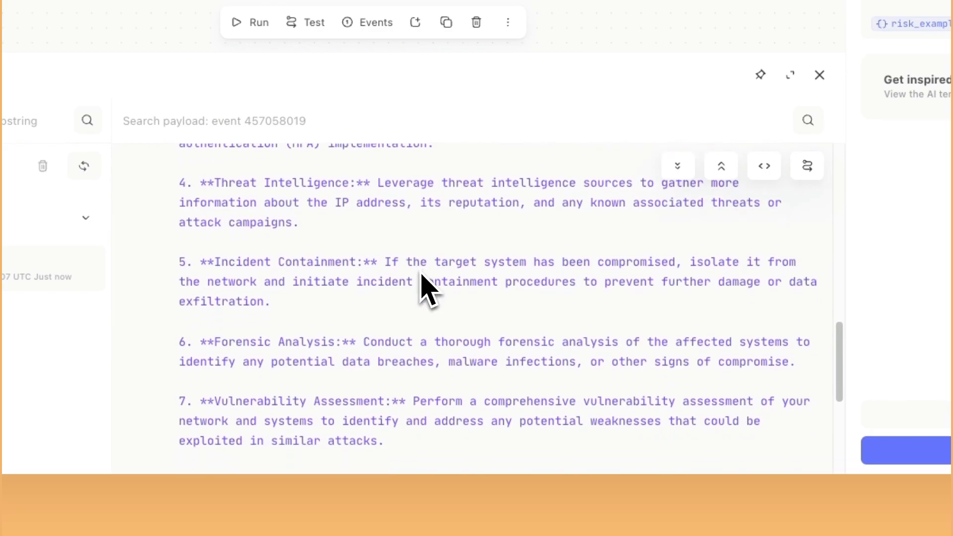
{"action": "scroll", "scroll_direction": "down", "scroll_amount": 3}
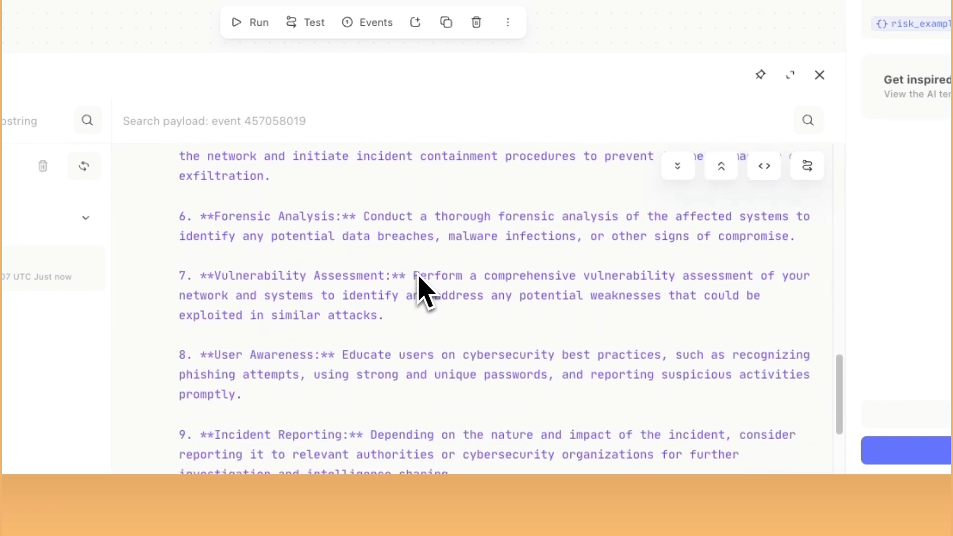
{"action": "scroll", "scroll_direction": "down", "scroll_amount": 3}
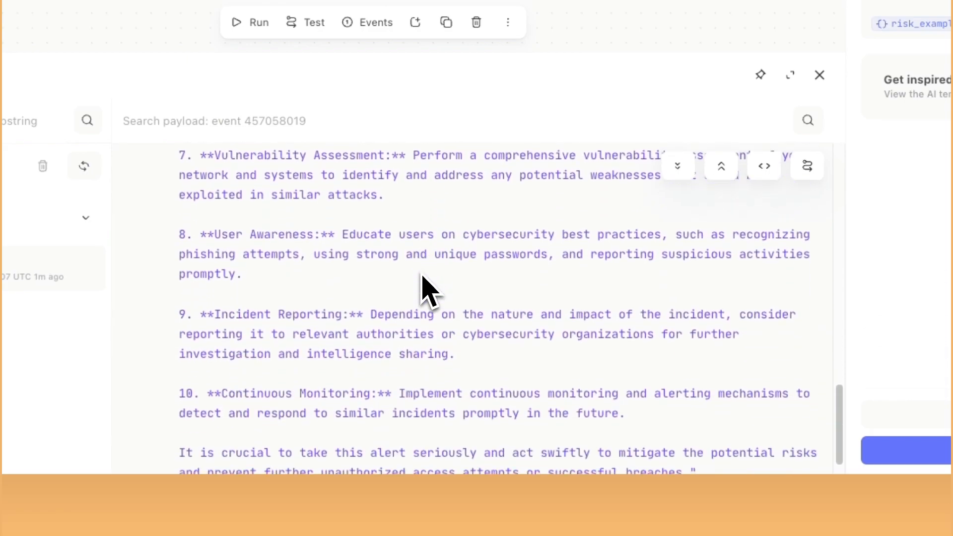
{"action": "scroll", "scroll_direction": "down", "scroll_amount": 3}
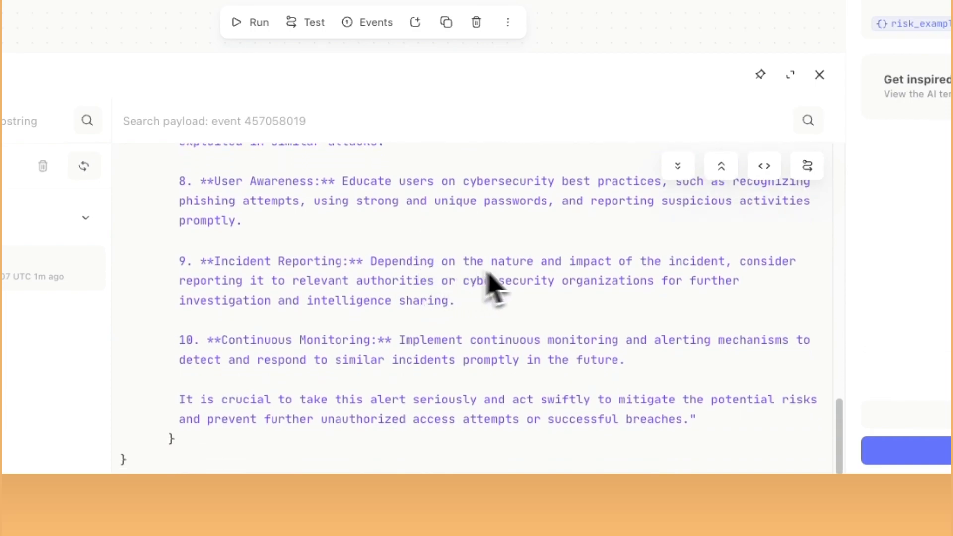
{"action": "left_click", "coordinate": [819, 74]}
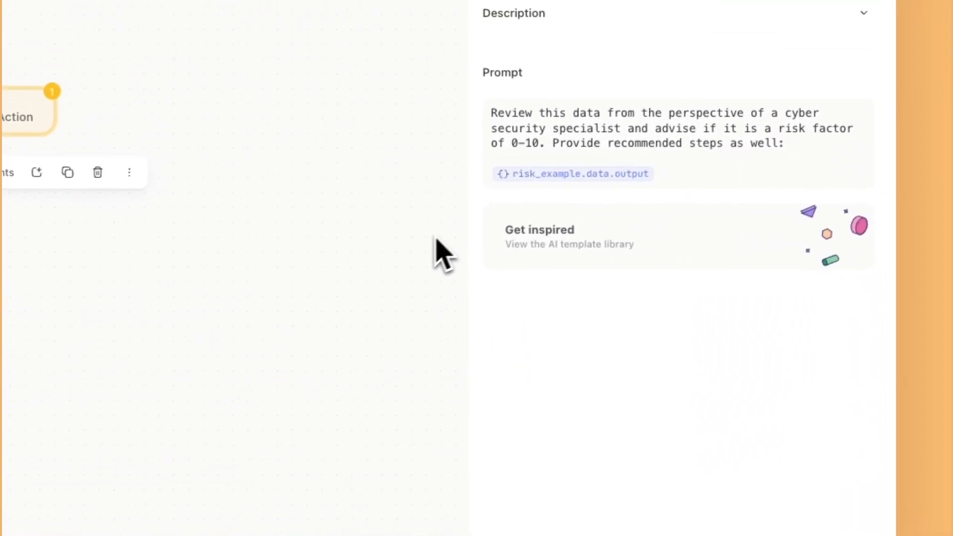
{"action": "mouse_move", "coordinate": [590, 326]}
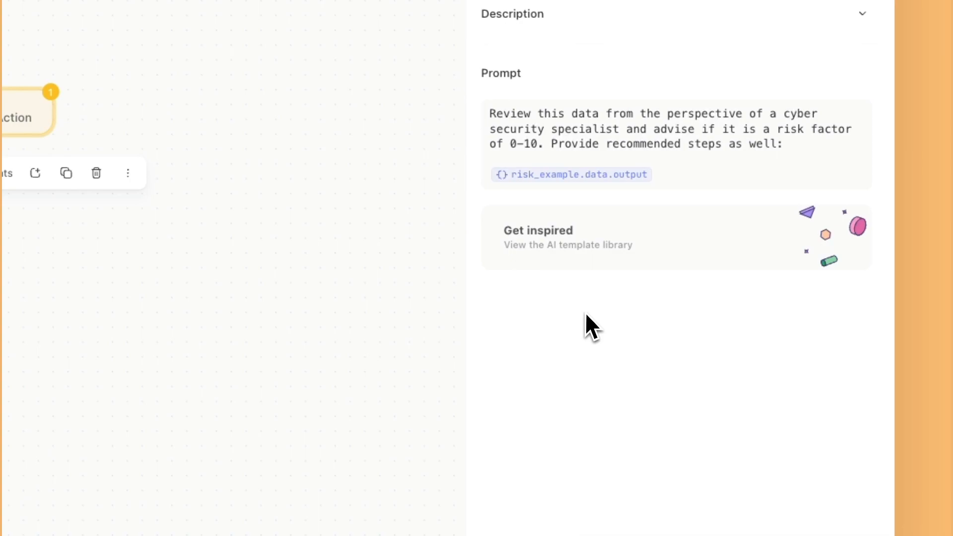
{"action": "mouse_move", "coordinate": [595, 337]}
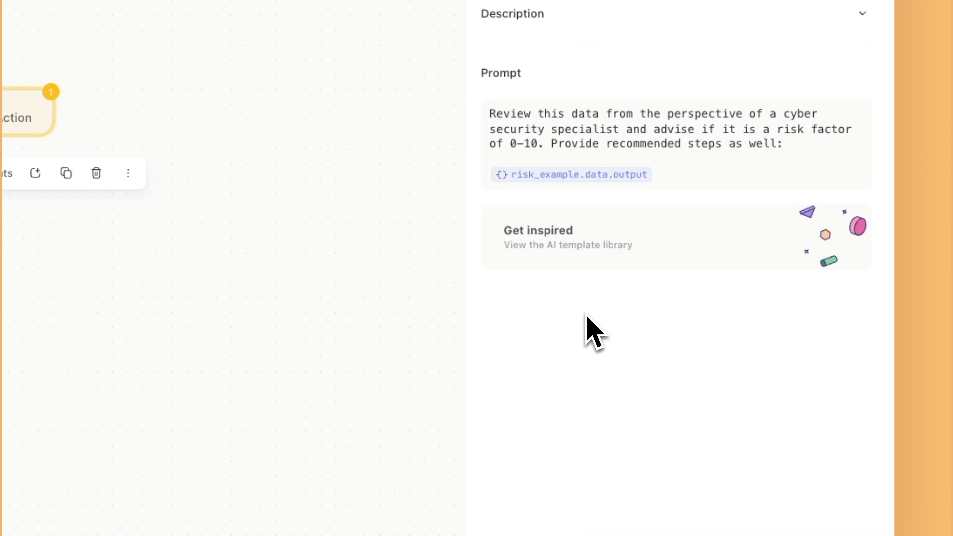
{"action": "mouse_move", "coordinate": [673, 271]}
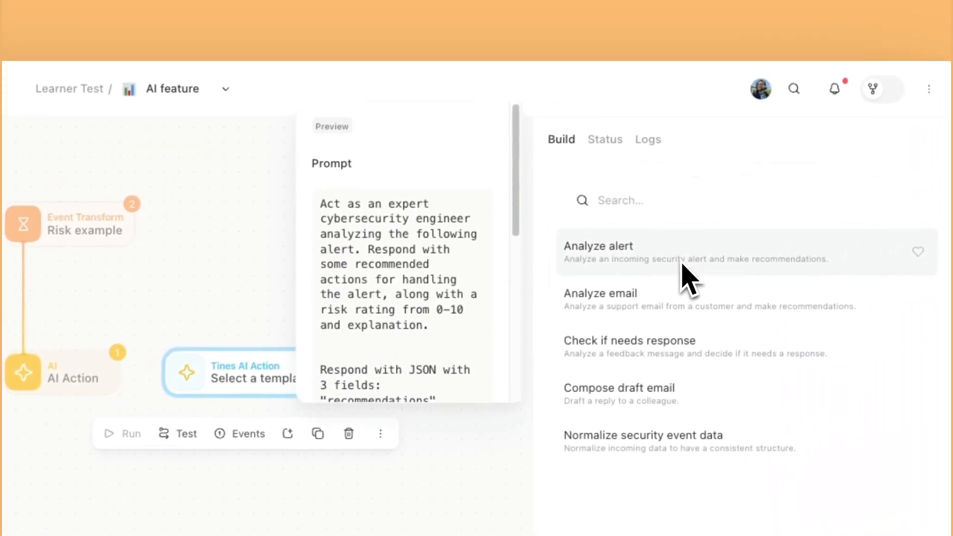
- Scroll through the Analyze alert template preview and its prompt
{"action": "scroll", "scroll_direction": "down", "scroll_amount": 3}
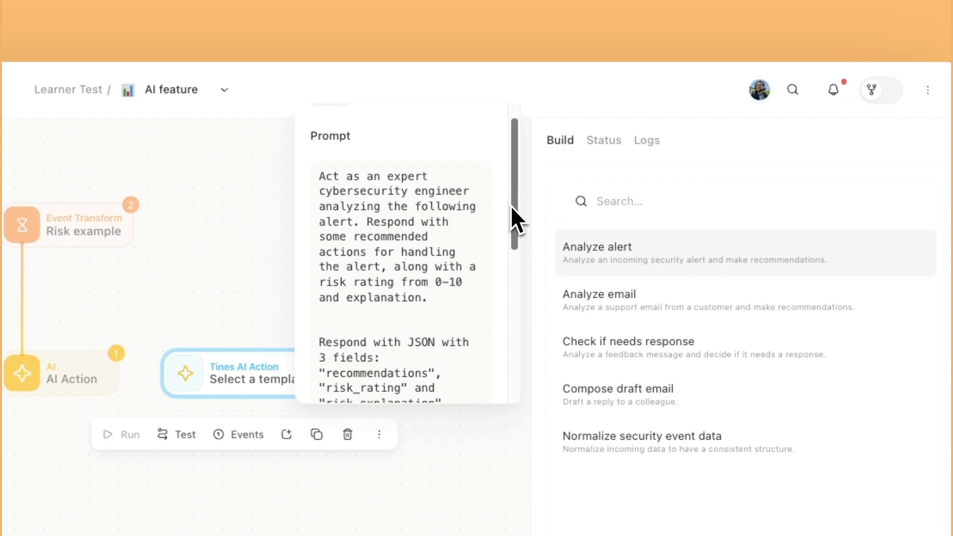
{"action": "scroll", "scroll_direction": "down", "scroll_amount": 3}
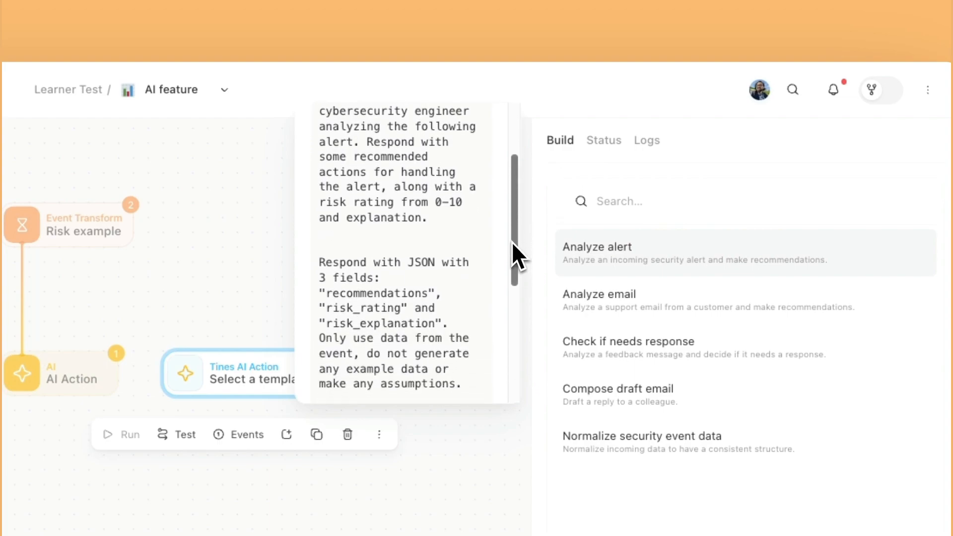
{"action": "scroll", "scroll_direction": "down", "scroll_amount": 3}
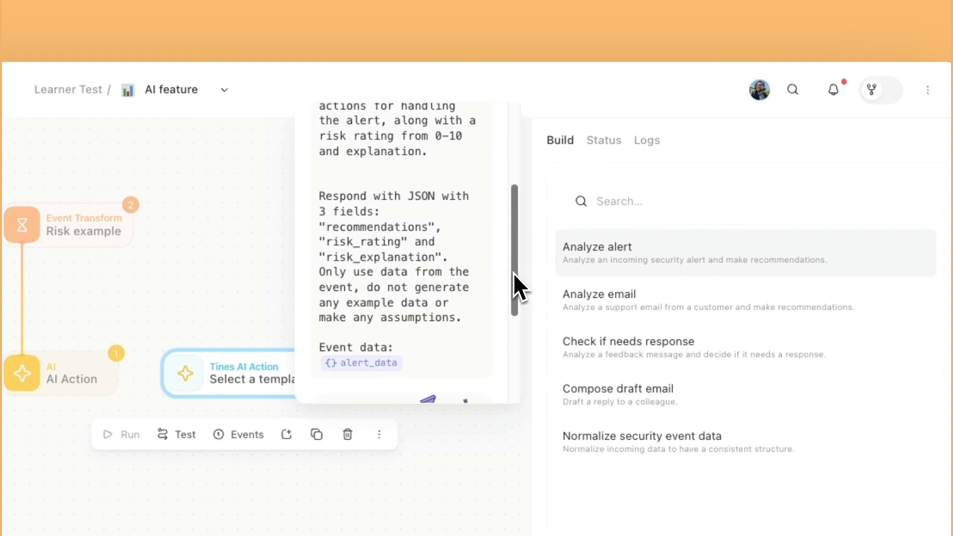
{"action": "mouse_move", "coordinate": [446, 337]}
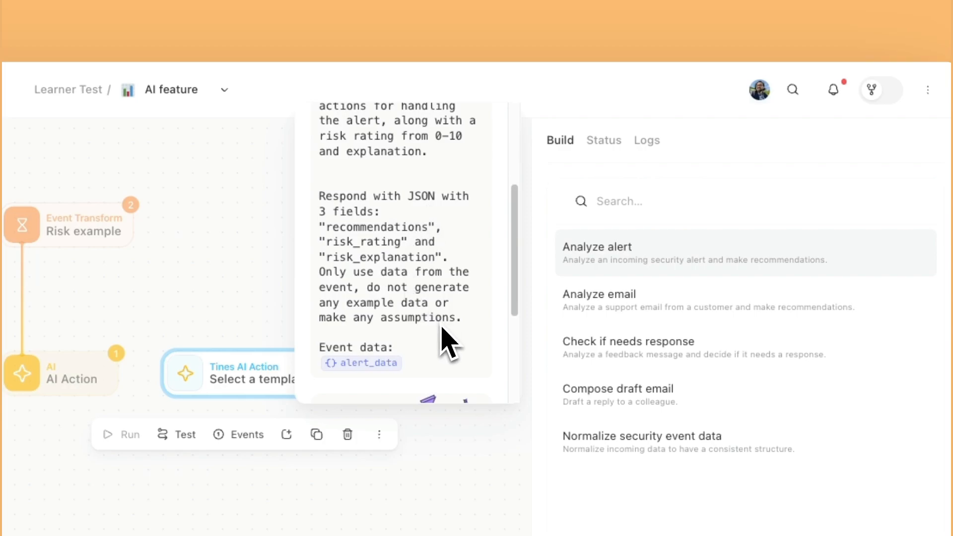
{"action": "scroll", "scroll_direction": "up", "scroll_amount": 3}
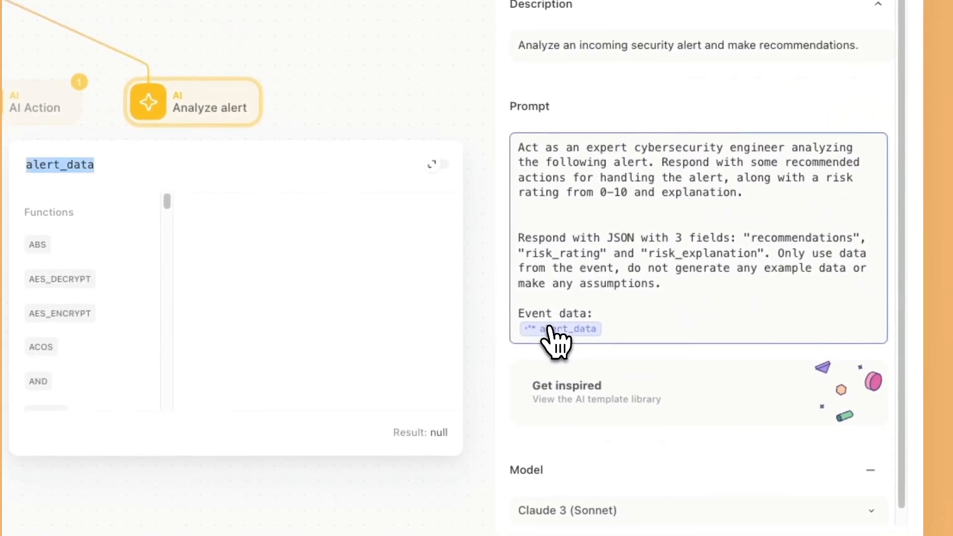
- Replace the alert_data pill with a risk_example data reference
{"action": "type", "text": "risk_example."}
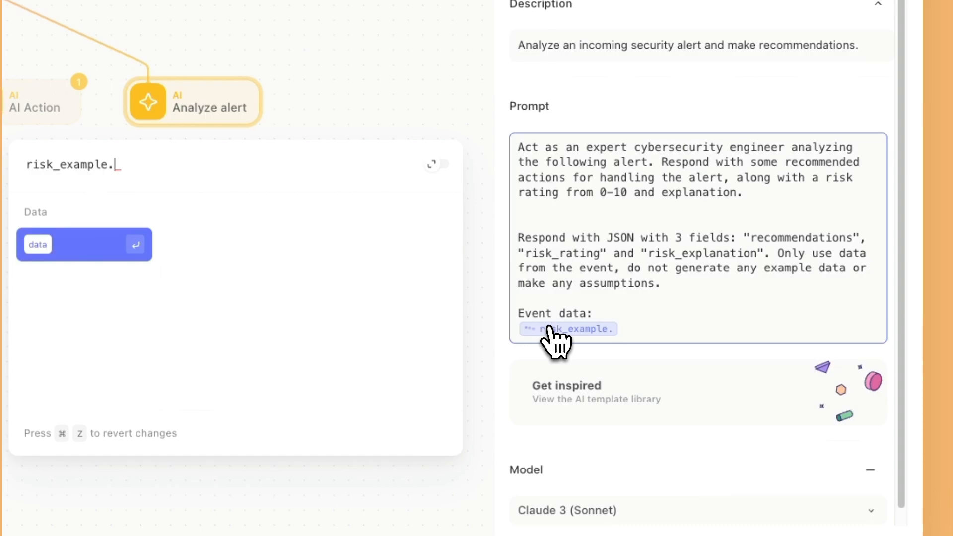
{"action": "key", "text": "Backspace"}
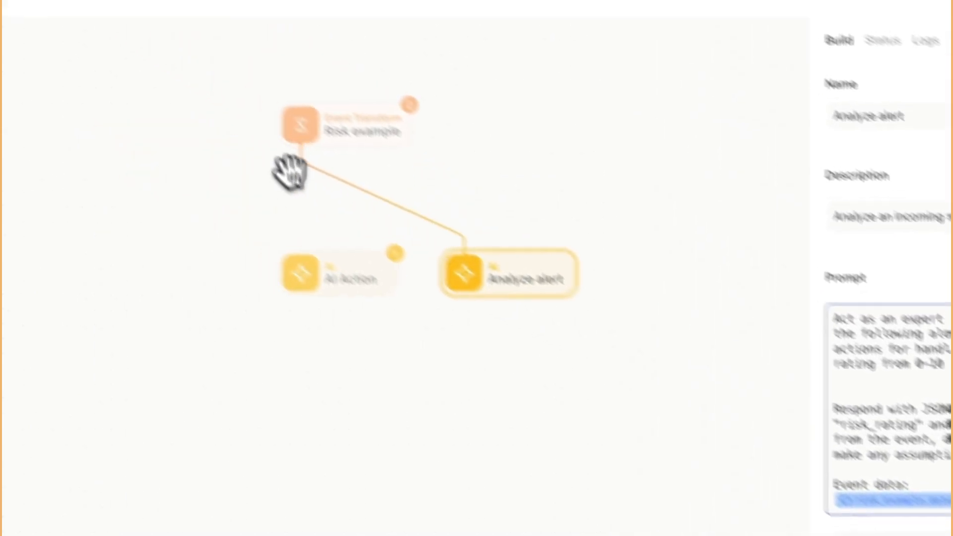
- Re-emit the last Risk example event and view the events Analyze alert produced
{"action": "left_click", "coordinate": [549, 233]}
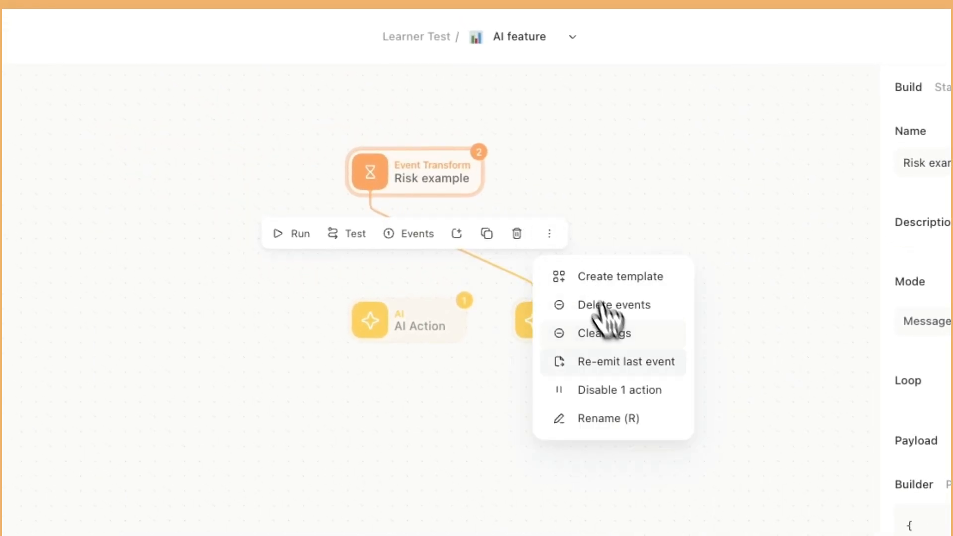
{"action": "left_click", "coordinate": [626, 361]}
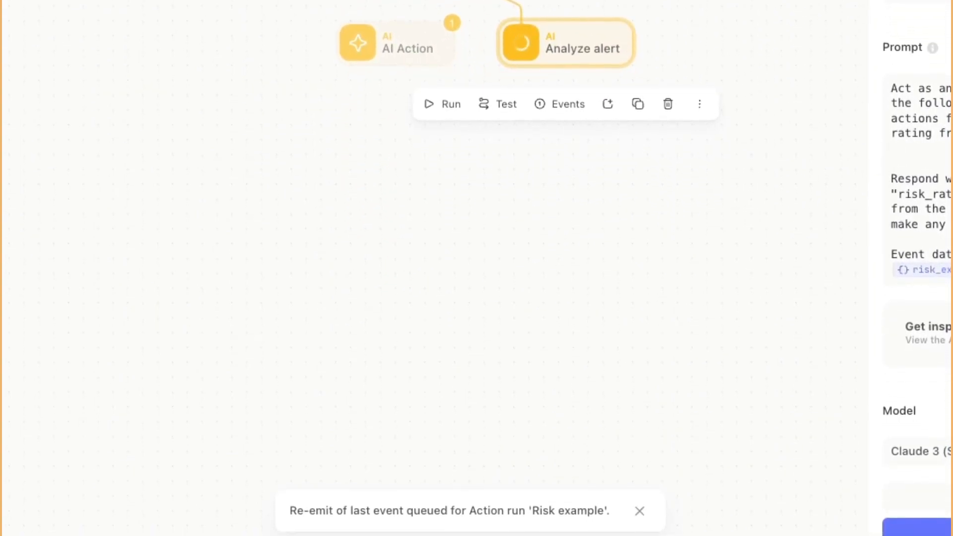
{"action": "left_click", "coordinate": [566, 103]}
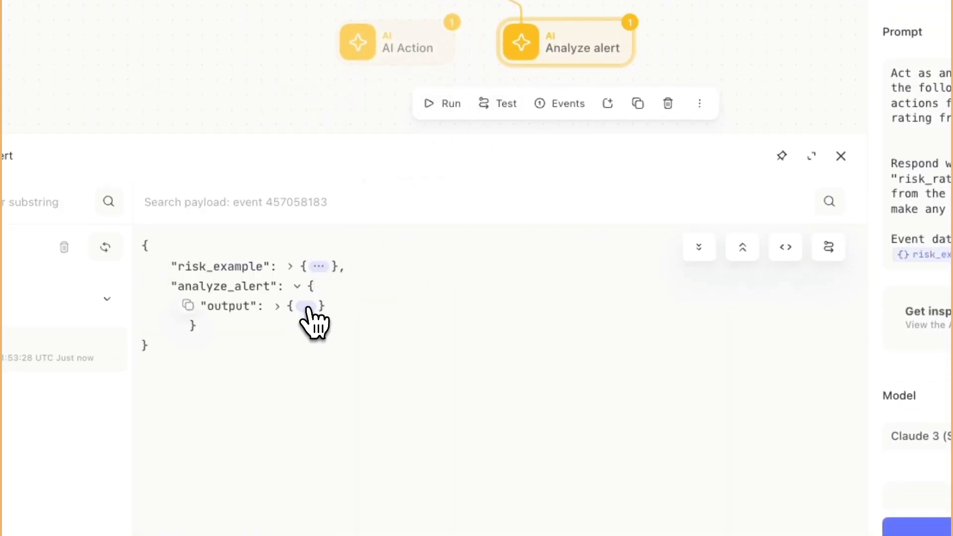
- Expand the Analyze alert output and its recommendations list to see risk rating 8 and explanation
{"action": "left_click", "coordinate": [278, 305]}
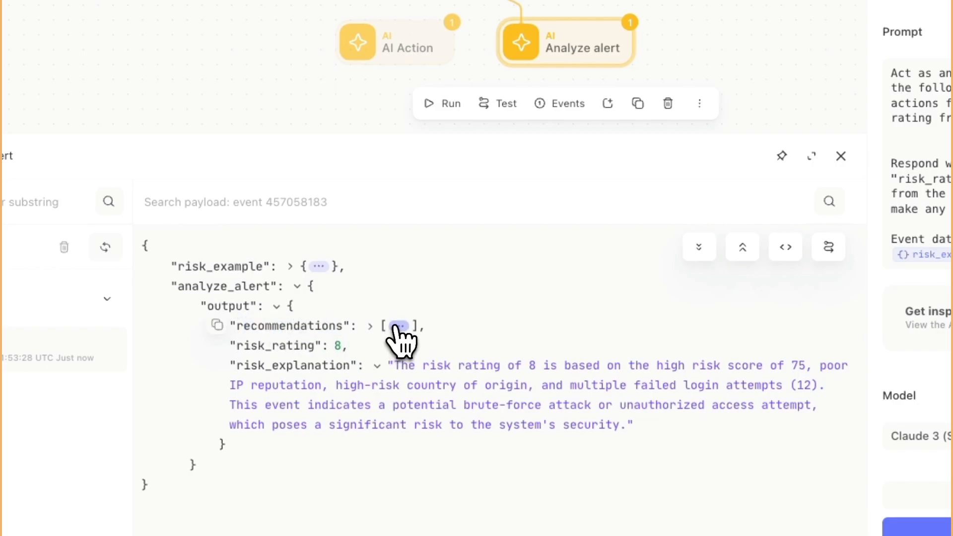
{"action": "left_click", "coordinate": [368, 326]}
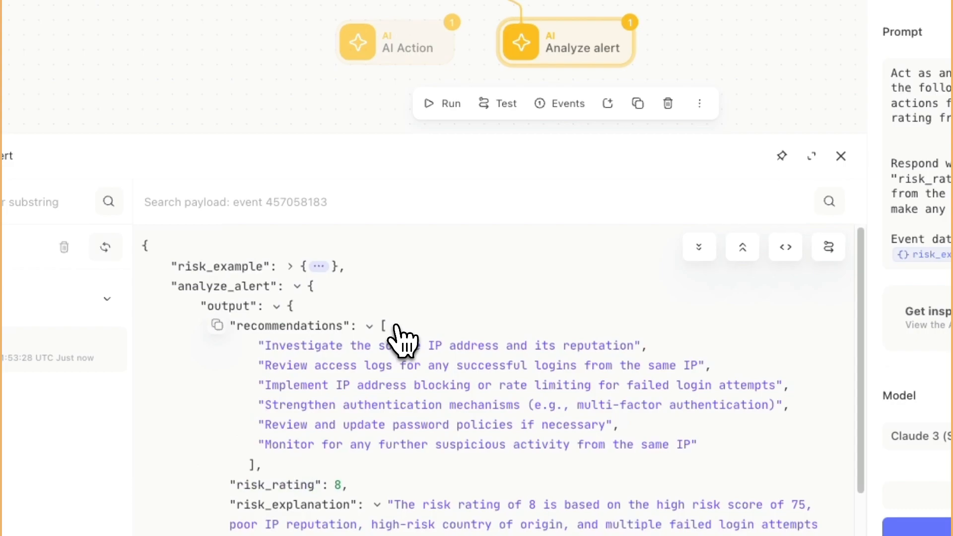
{"action": "scroll", "scroll_direction": "down", "scroll_amount": 3}
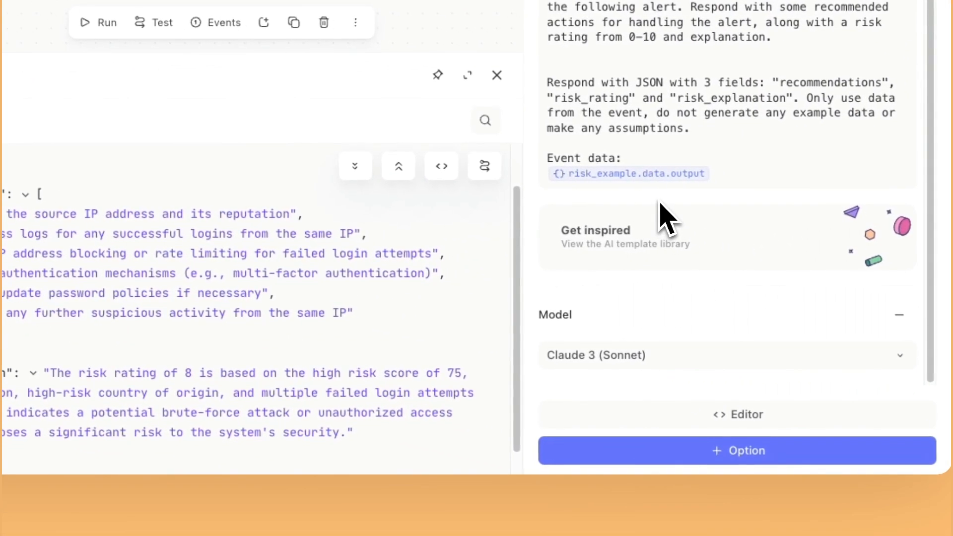
{"action": "mouse_move", "coordinate": [662, 215]}
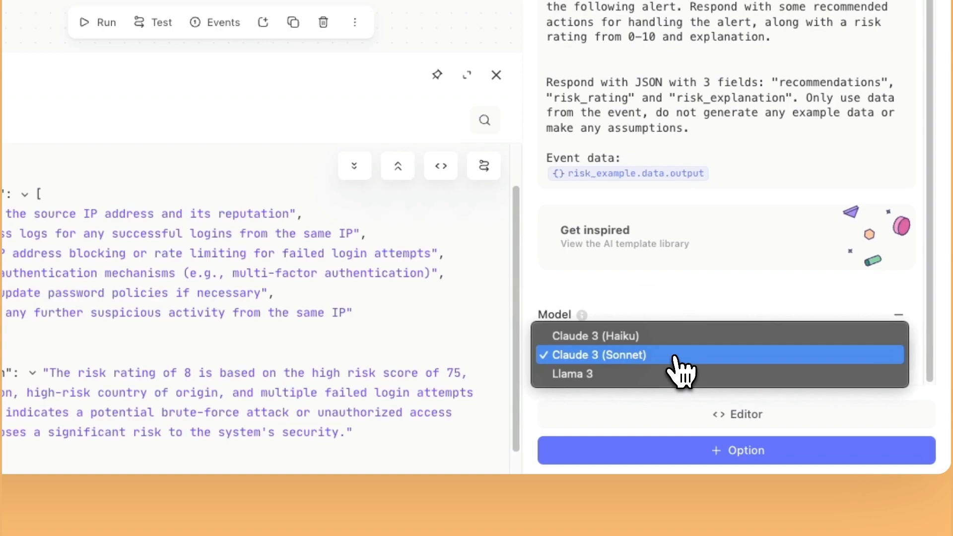
{"action": "mouse_move", "coordinate": [675, 375]}
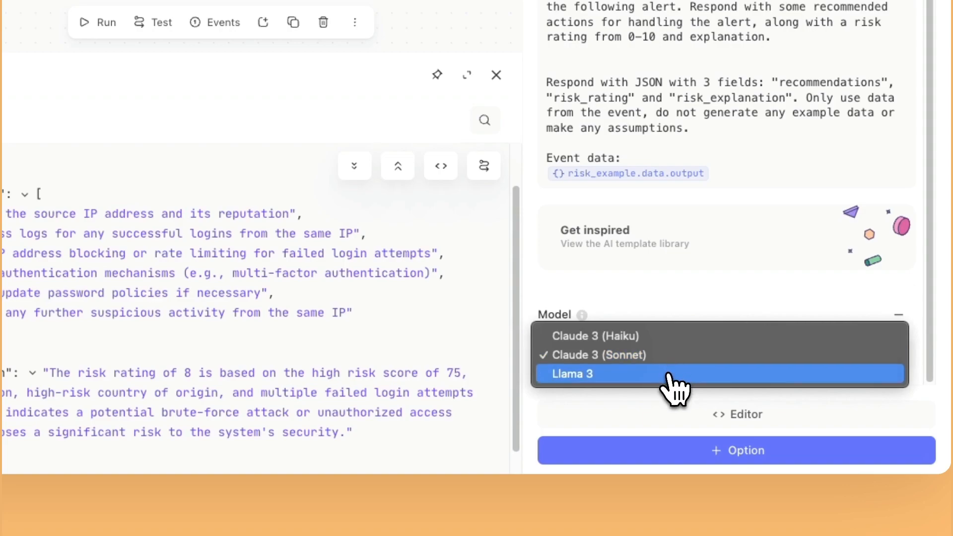